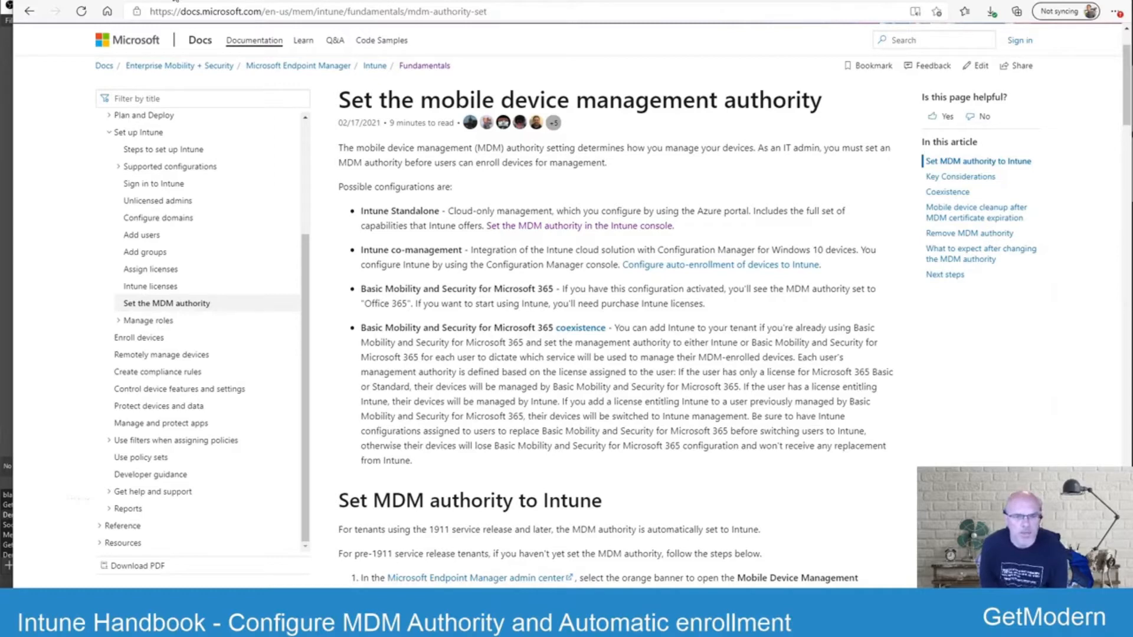
# Check Tenant administration's Tenant status details and confirm the MDM authority reads Microsoft Intune.
pyautogui.scroll(-3)
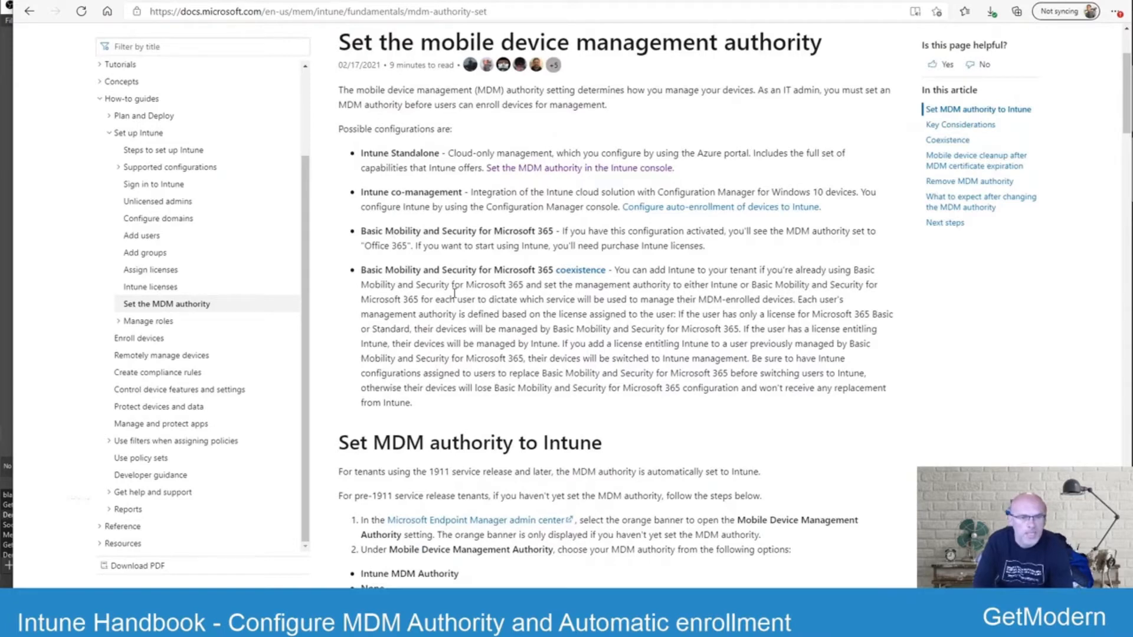
pyautogui.moveTo(480, 519)
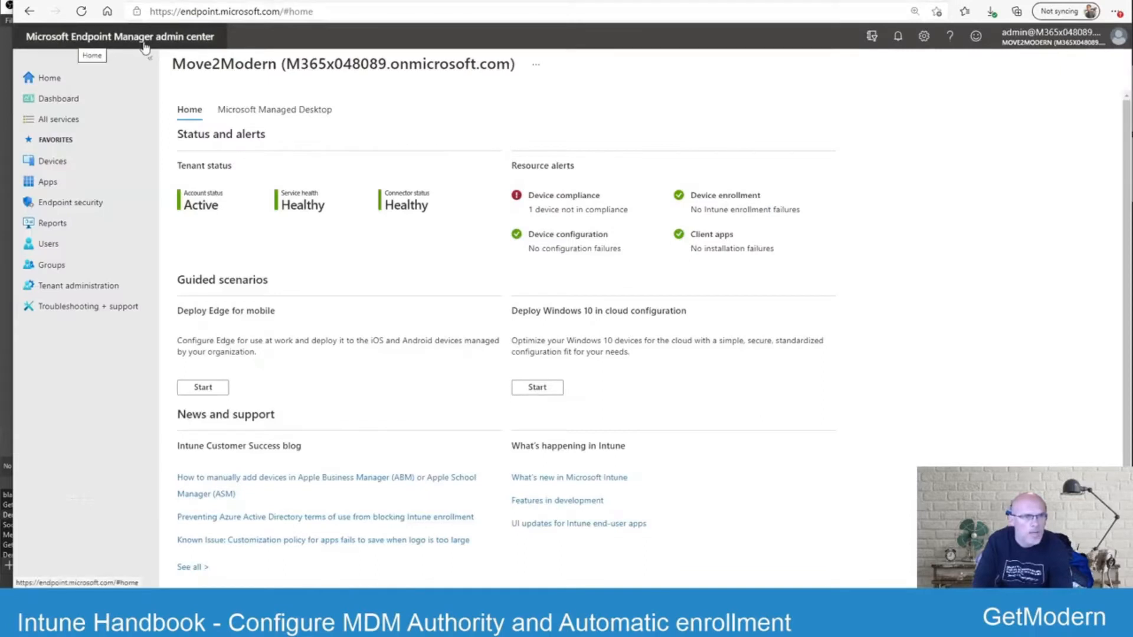
pyautogui.moveTo(78, 286)
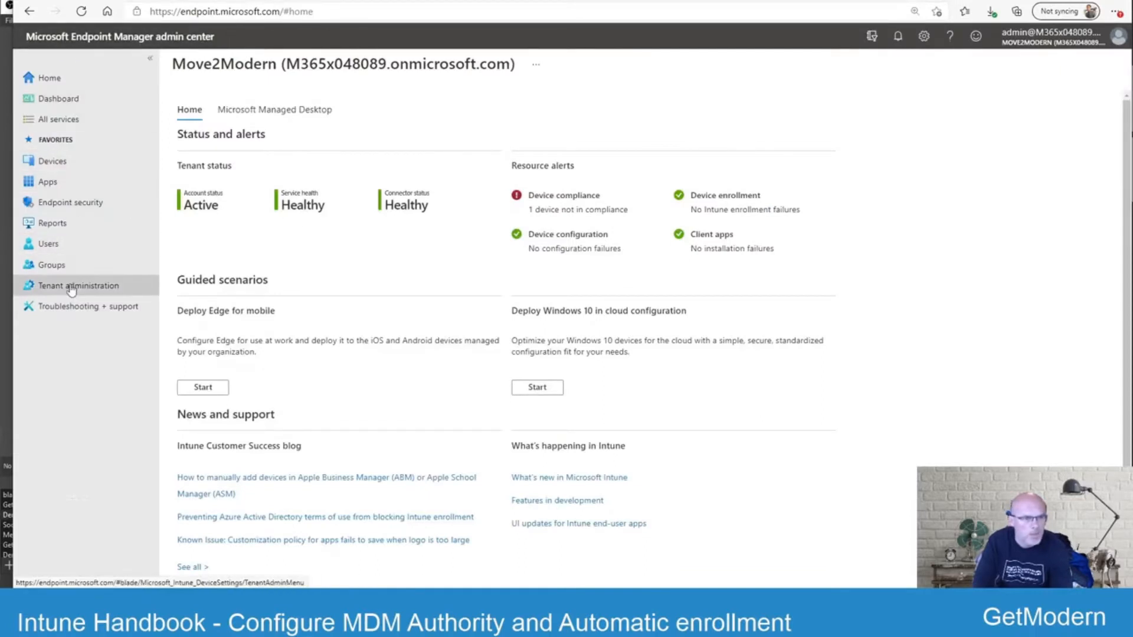
pyautogui.click(78, 285)
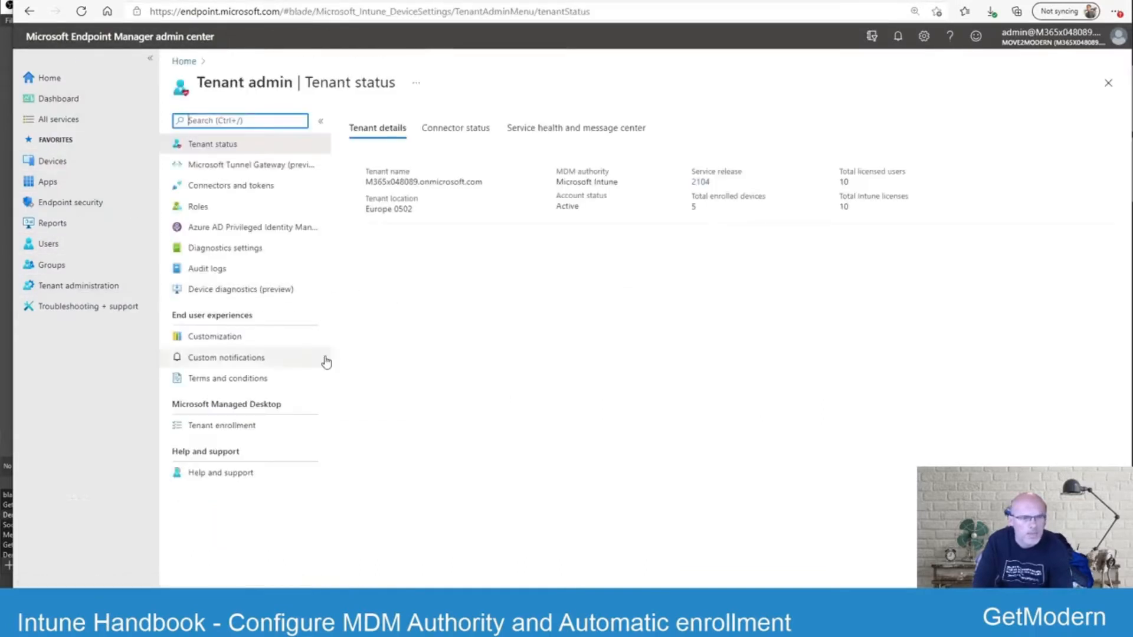
pyautogui.moveTo(453, 246)
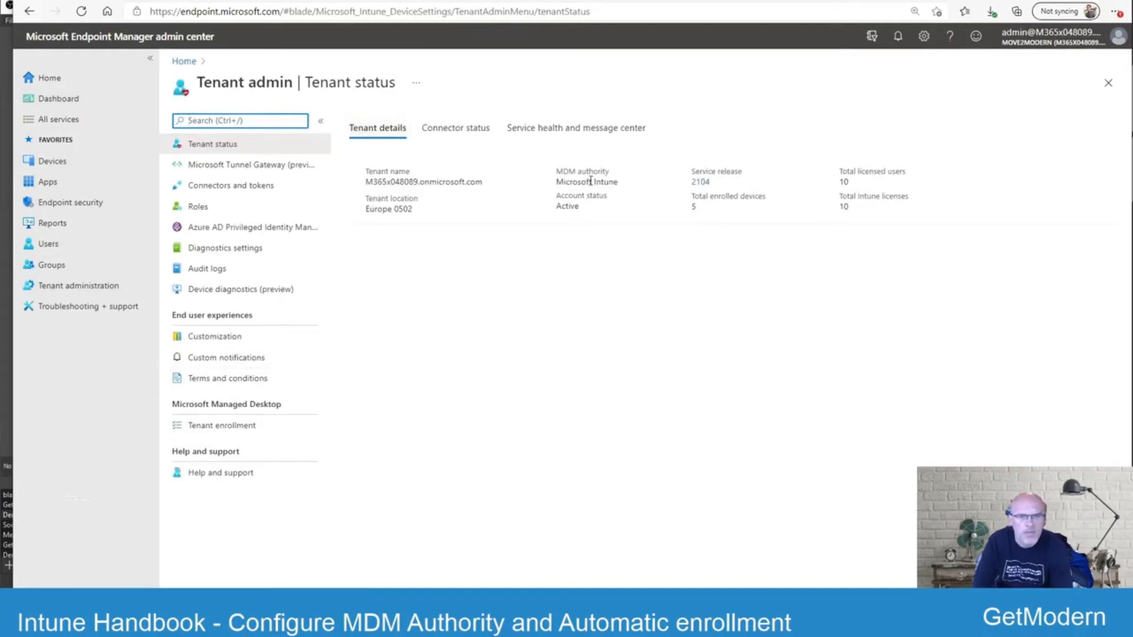
pyautogui.moveTo(620, 189)
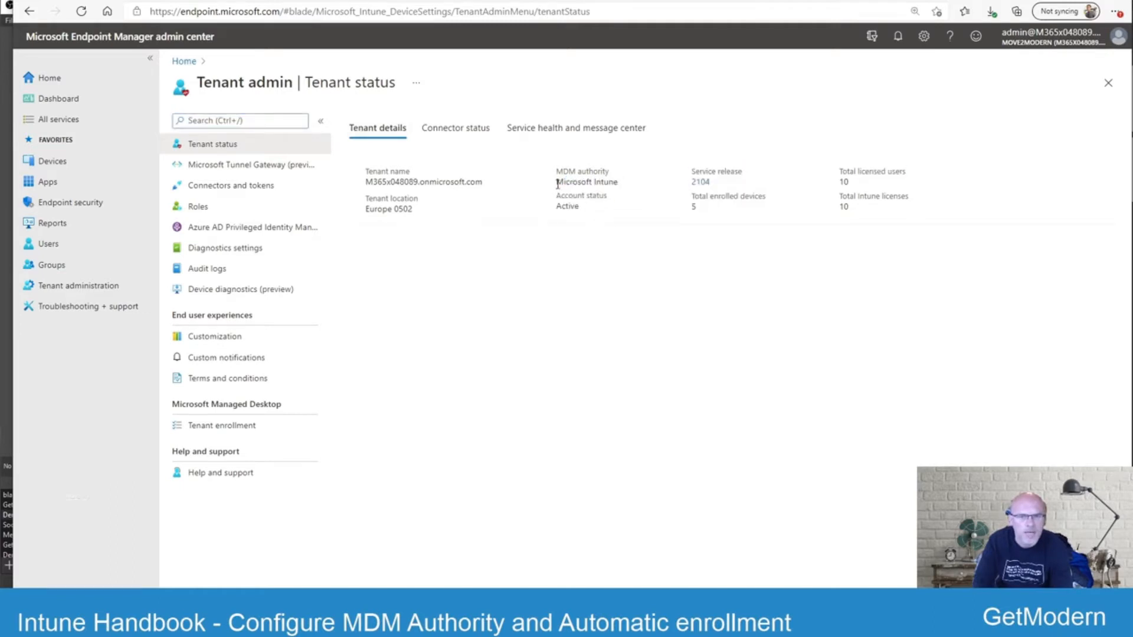
pyautogui.doubleClick(586, 181)
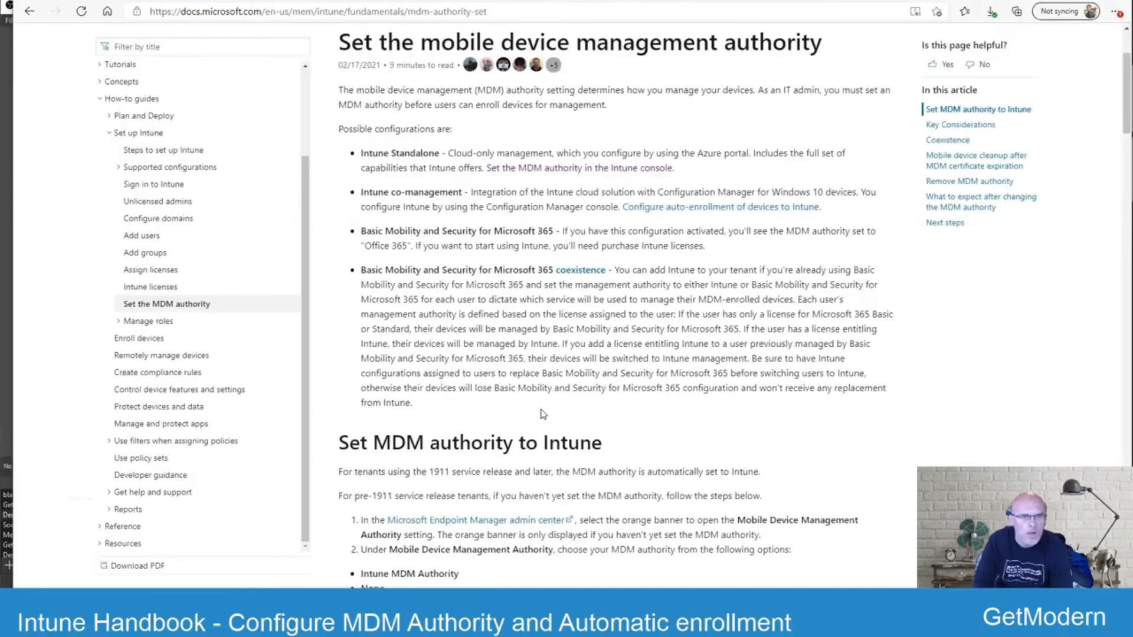
pyautogui.moveTo(404, 269)
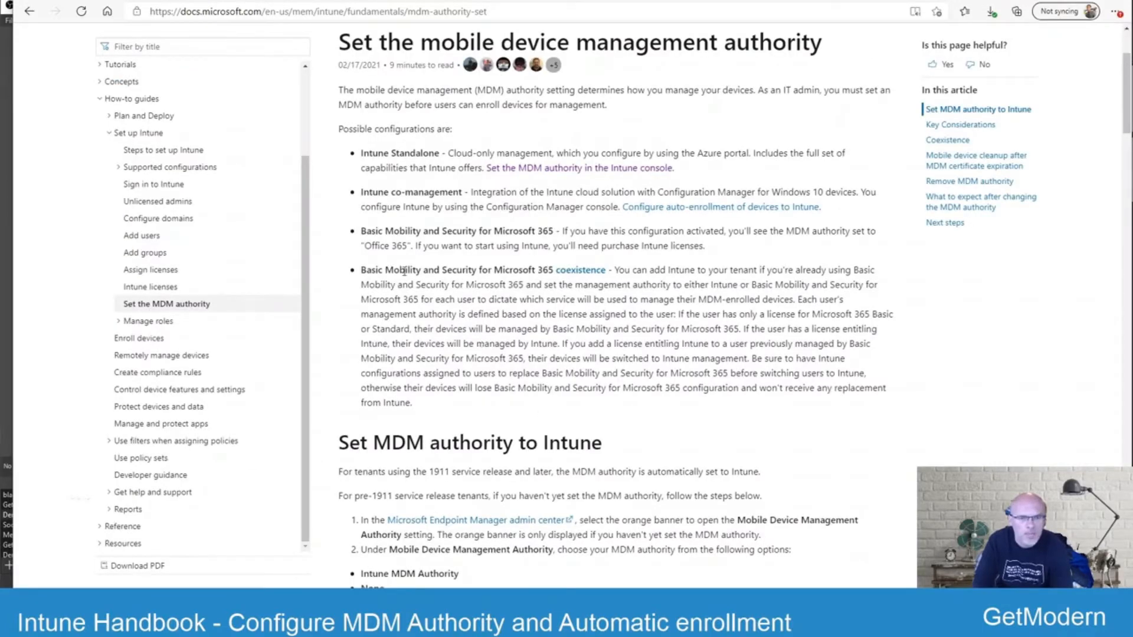
pyautogui.moveTo(527, 339)
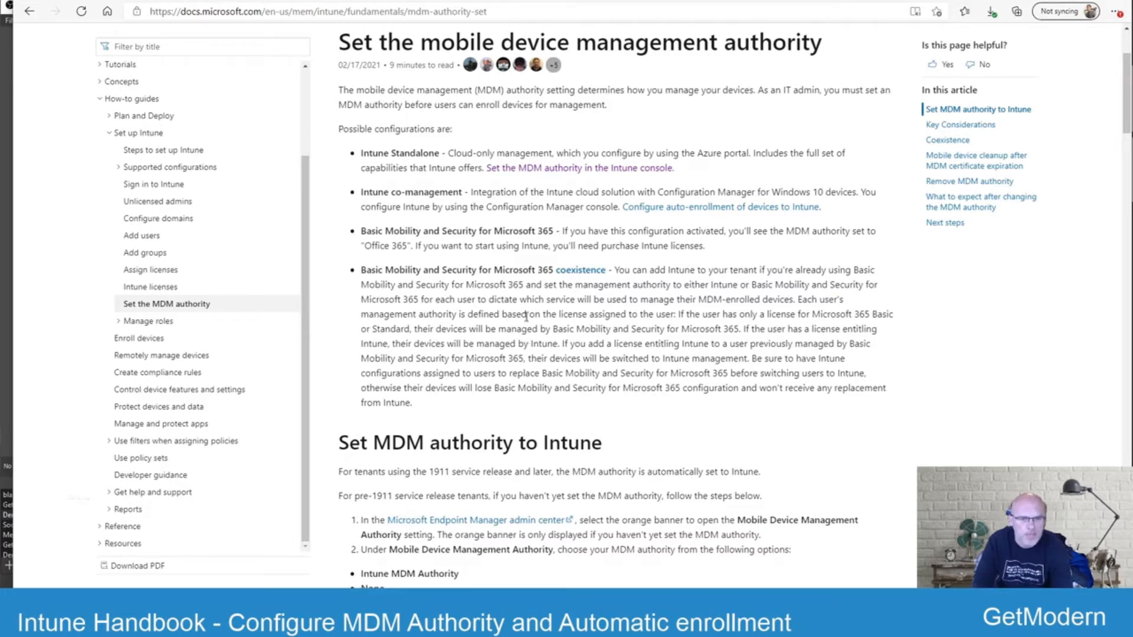
pyautogui.scroll(3)
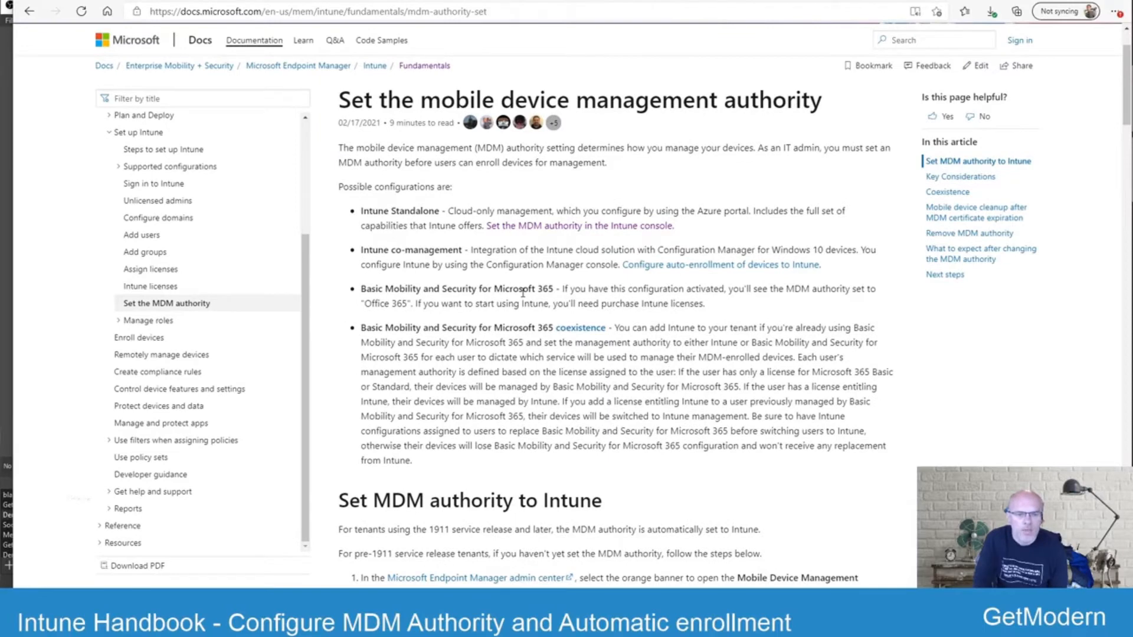
# Scroll the MDM authority article to the 'Set MDM authority to Intune' steps and Choose MDM Authority illustration.
pyautogui.scroll(-3)
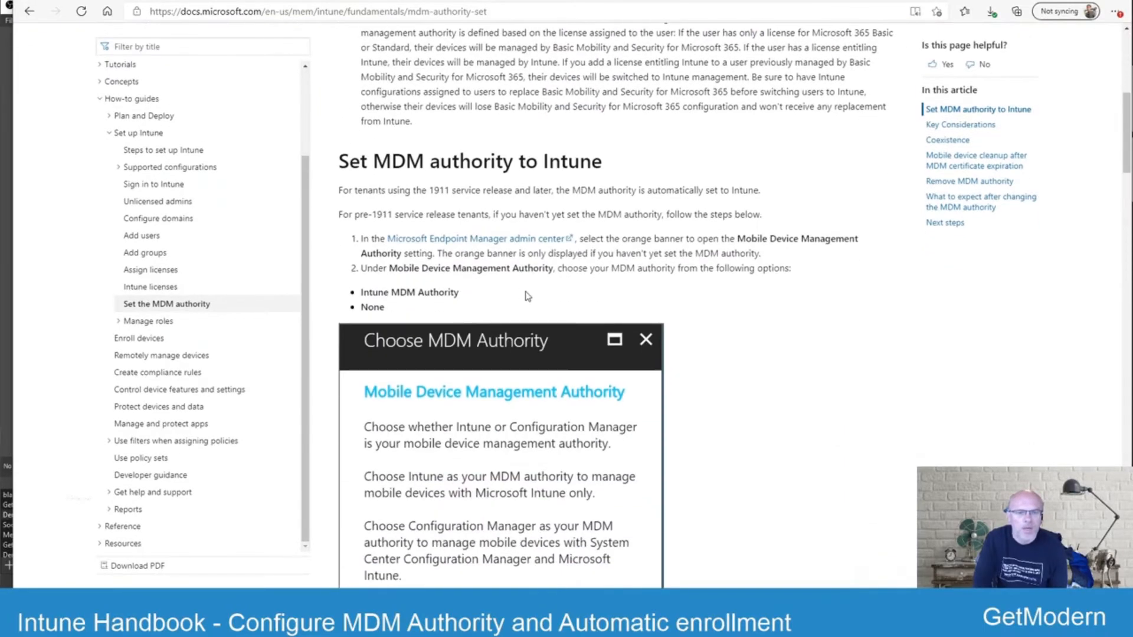
pyautogui.scroll(-3)
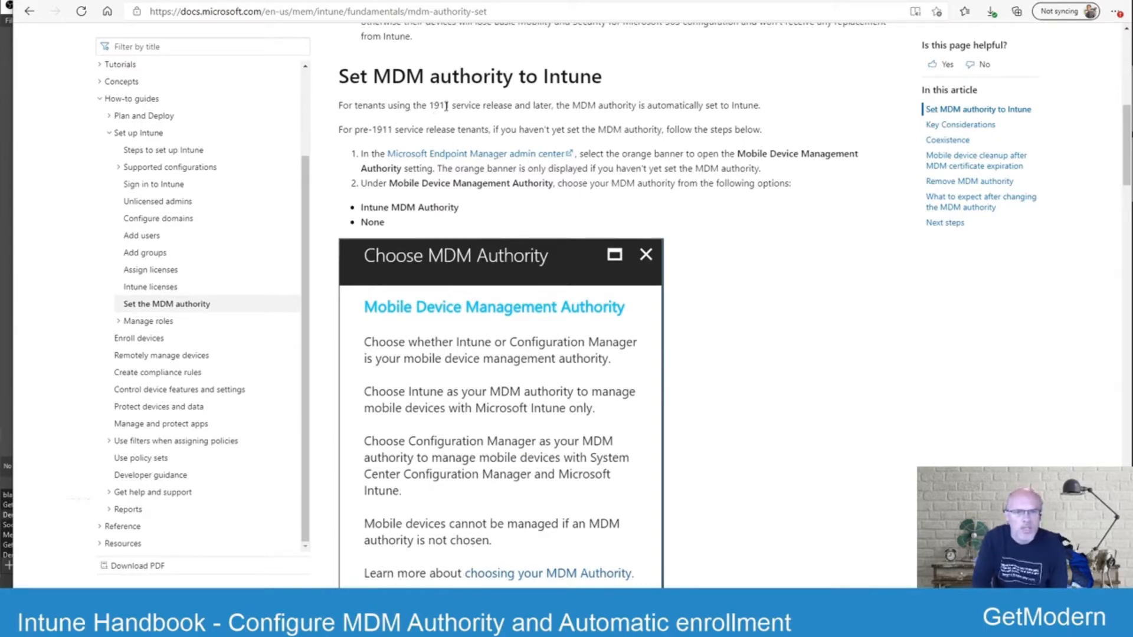
pyautogui.moveTo(573, 105)
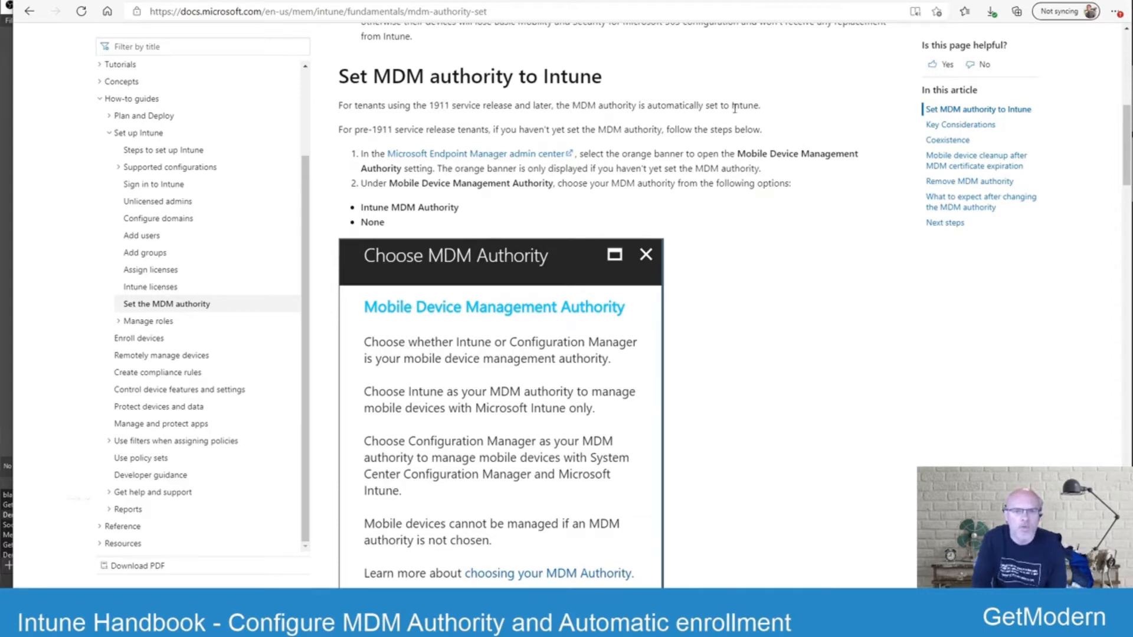
pyautogui.moveTo(576, 166)
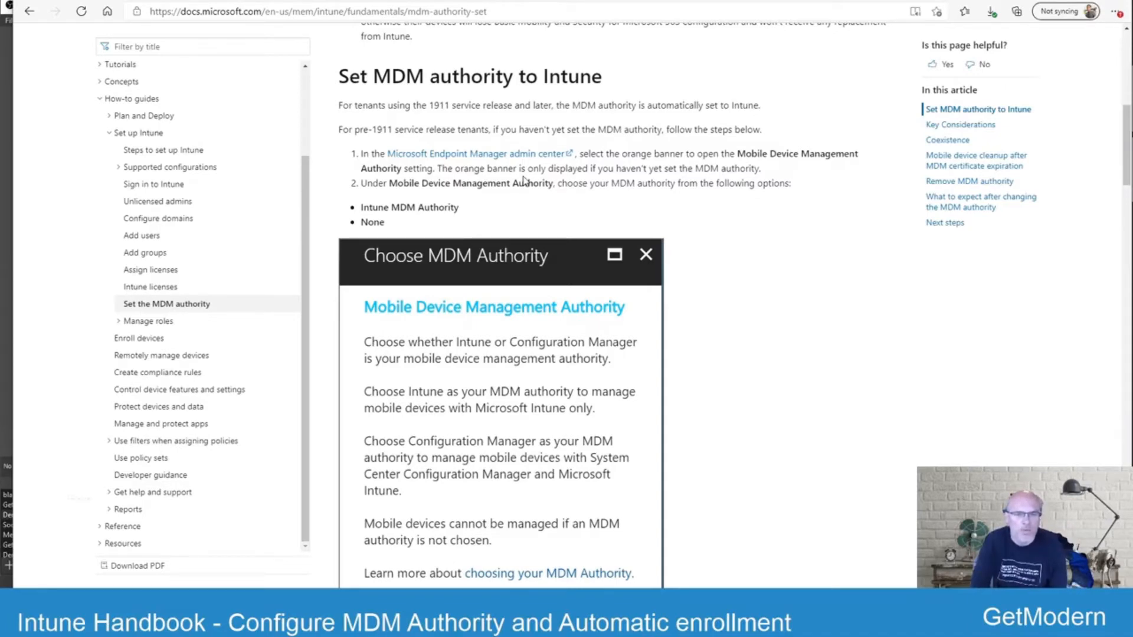
pyautogui.scroll(-3)
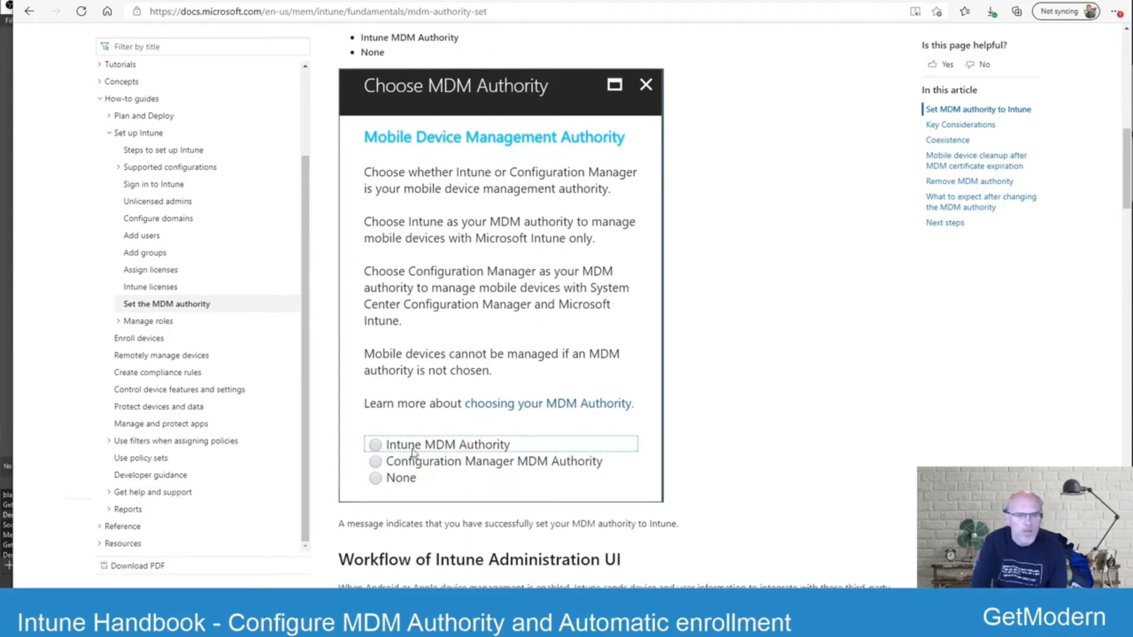
pyautogui.moveTo(485, 459)
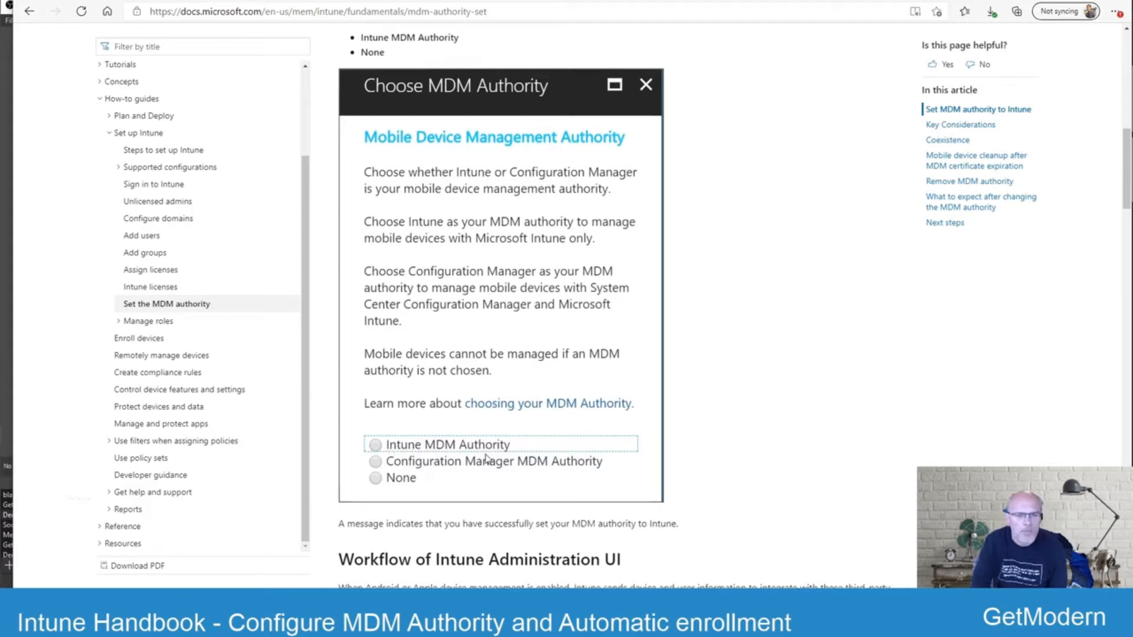
pyautogui.moveTo(568, 358)
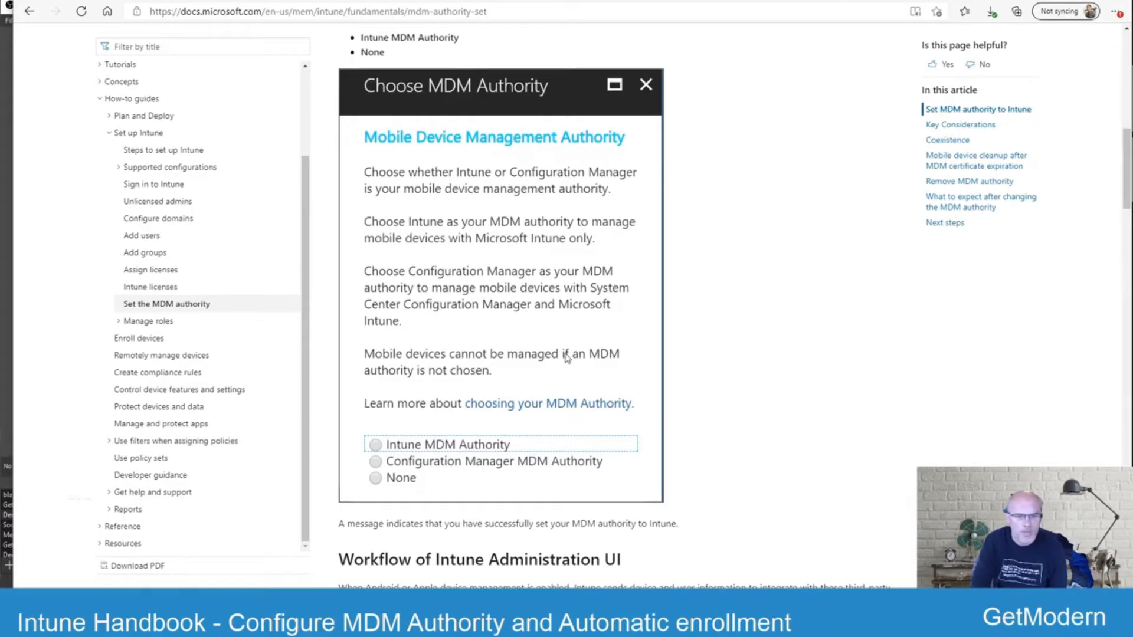
pyautogui.moveTo(414, 485)
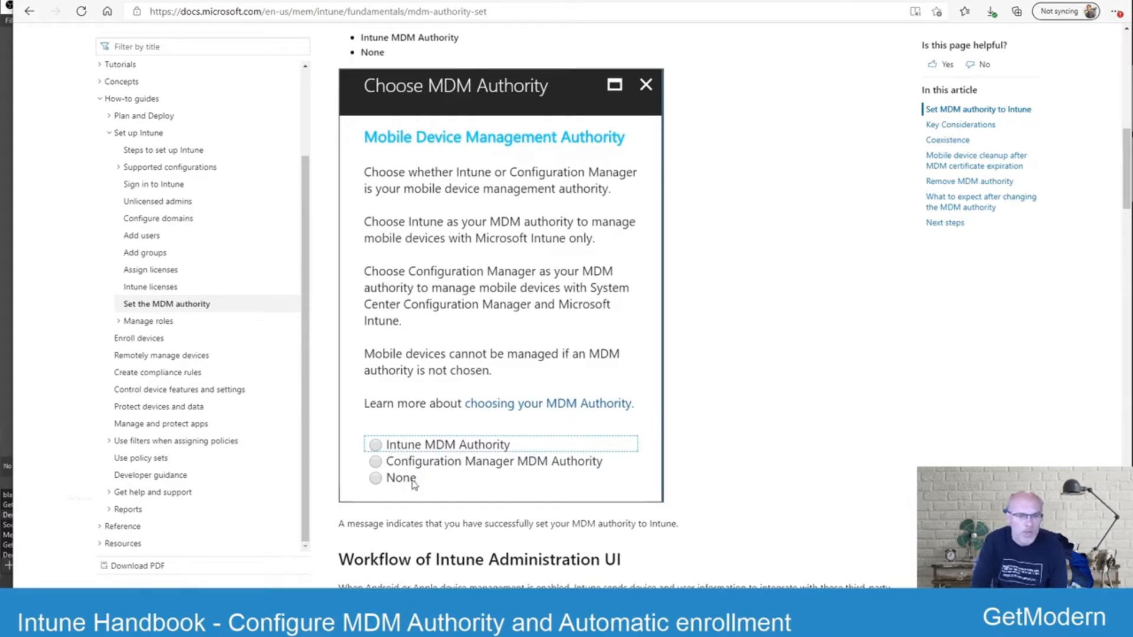
pyautogui.moveTo(549, 326)
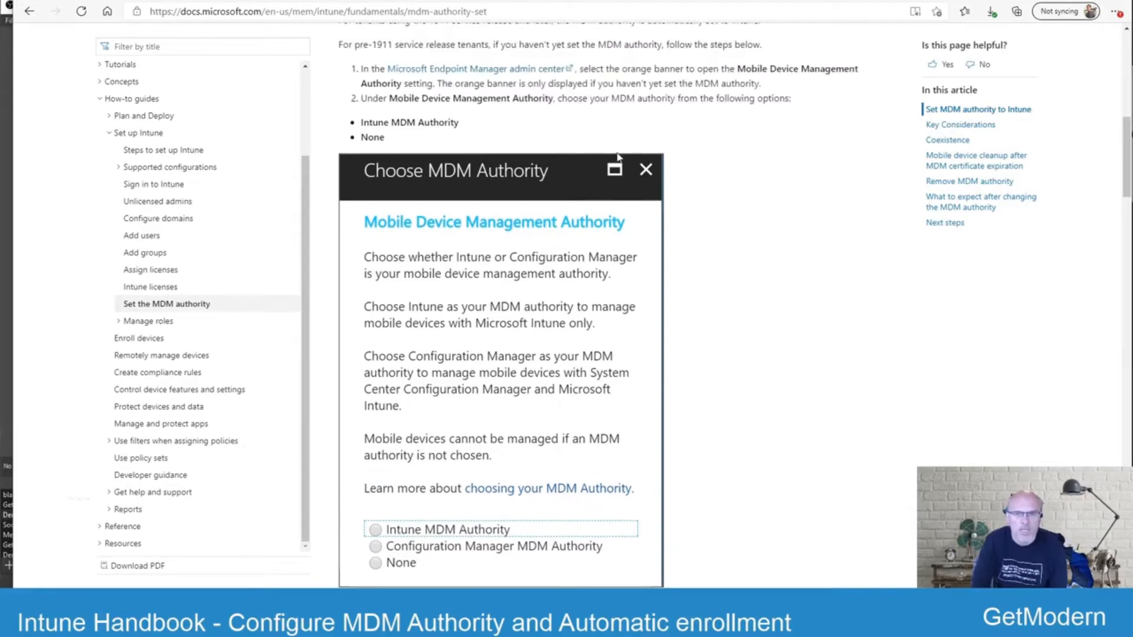
pyautogui.scroll(3)
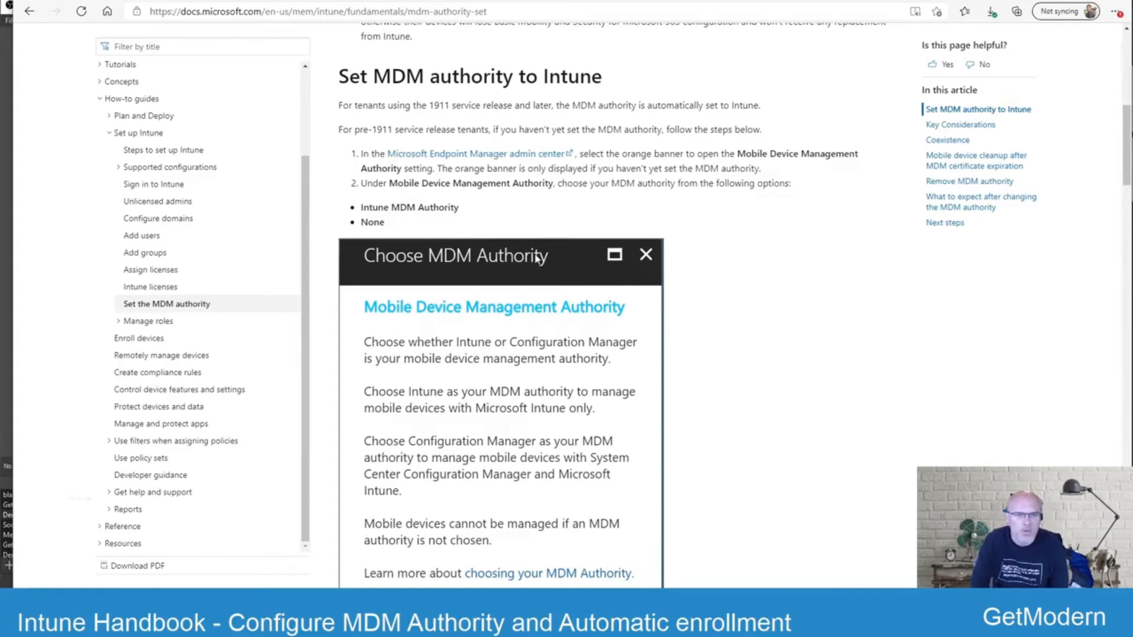
# Return to the 'Possible configurations' list and follow the link to the Basic Mobility and Security vs Intune article.
pyautogui.scroll(3)
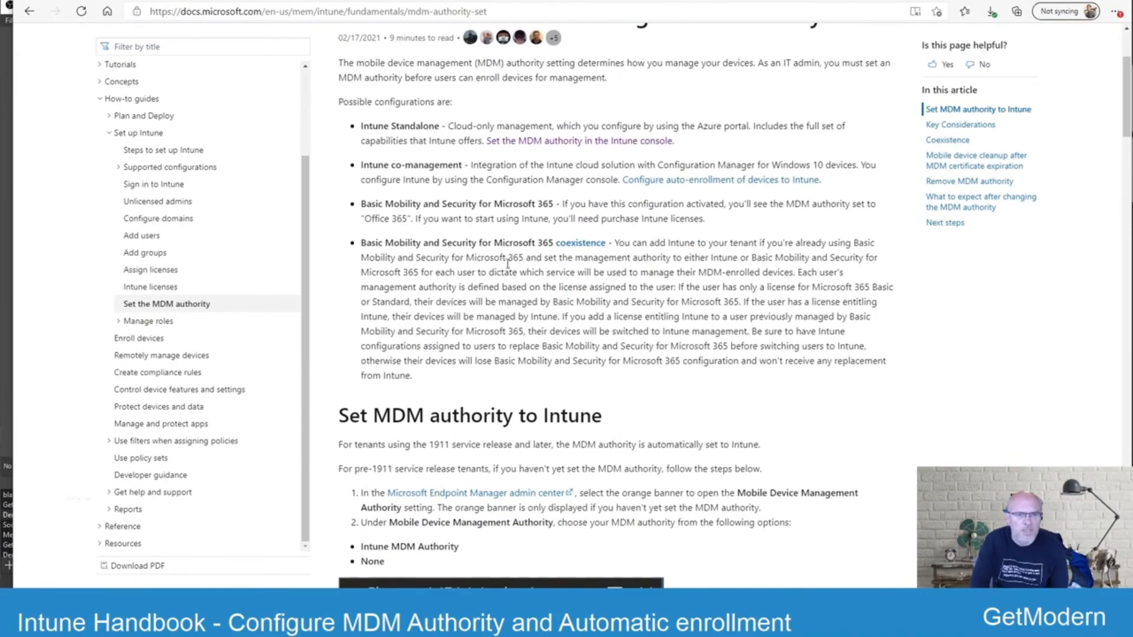
pyautogui.moveTo(368, 245)
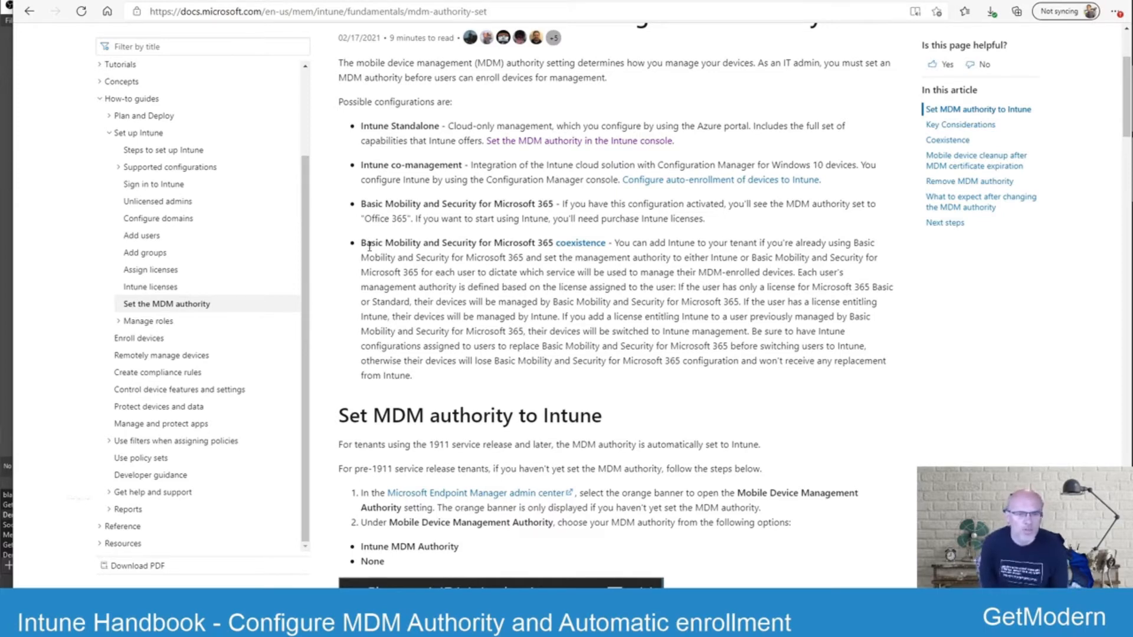
pyautogui.moveTo(538, 200)
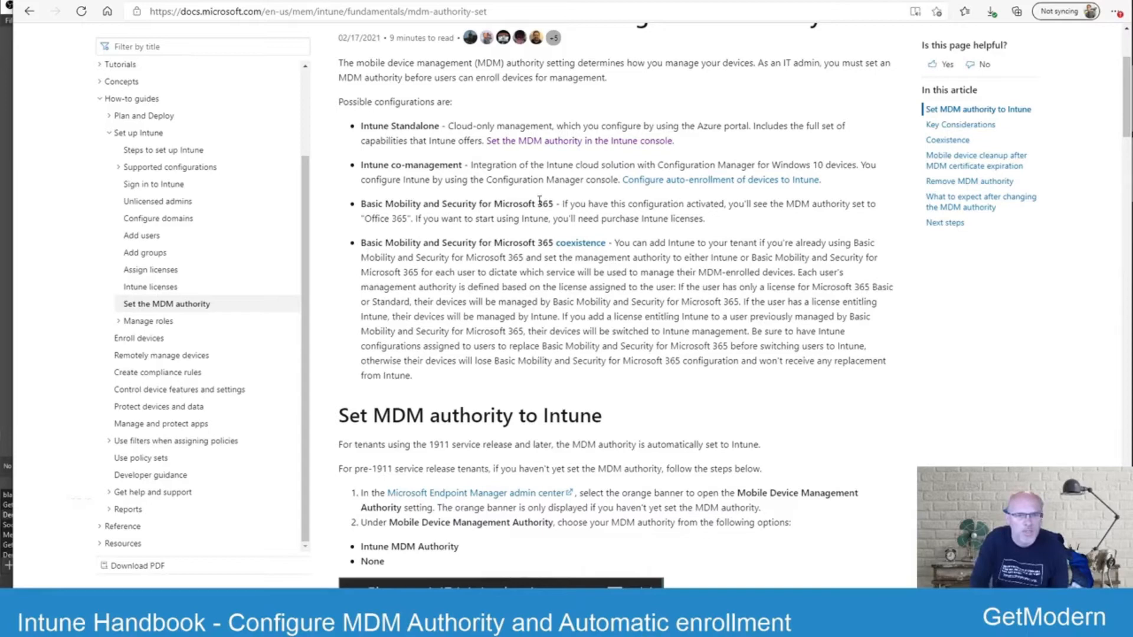
pyautogui.moveTo(491, 298)
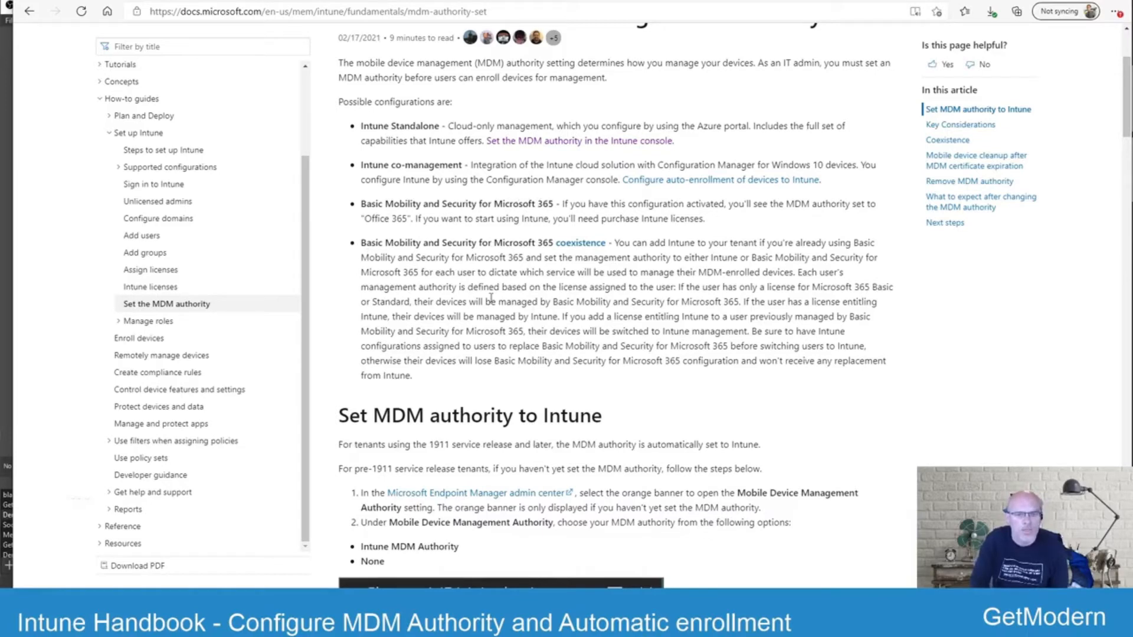
pyautogui.moveTo(491, 299)
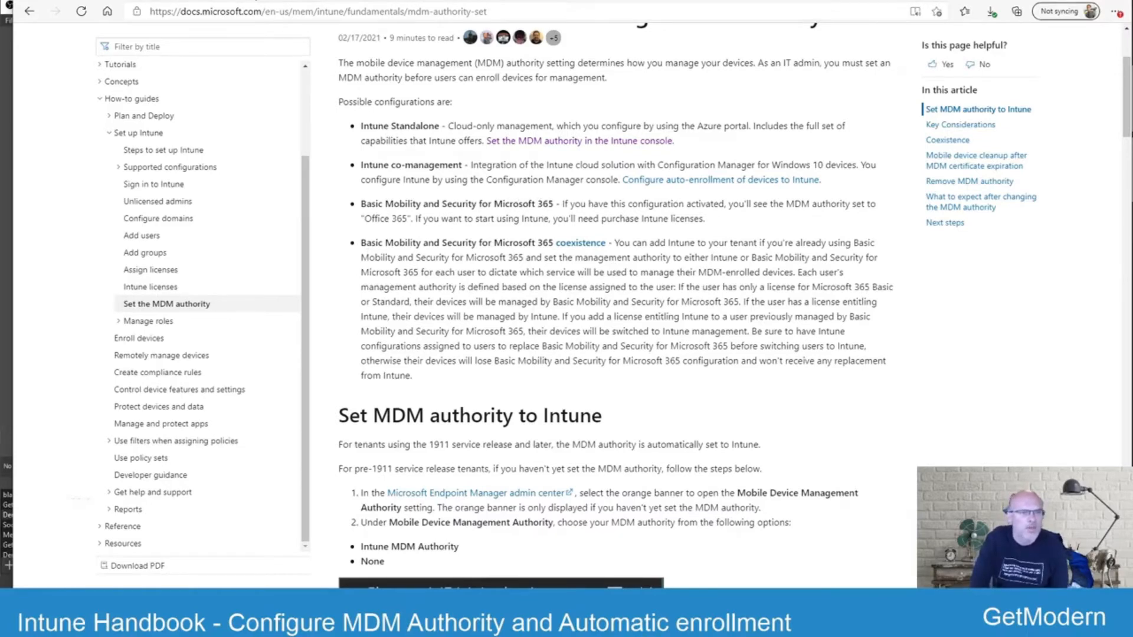
pyautogui.click(581, 242)
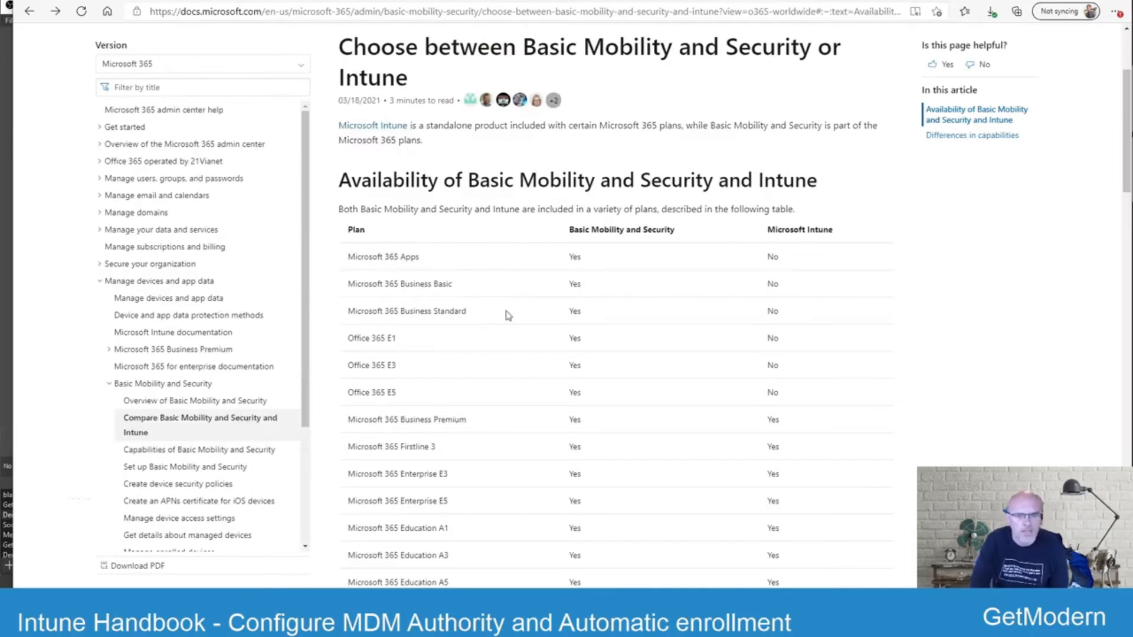
pyautogui.scroll(-3)
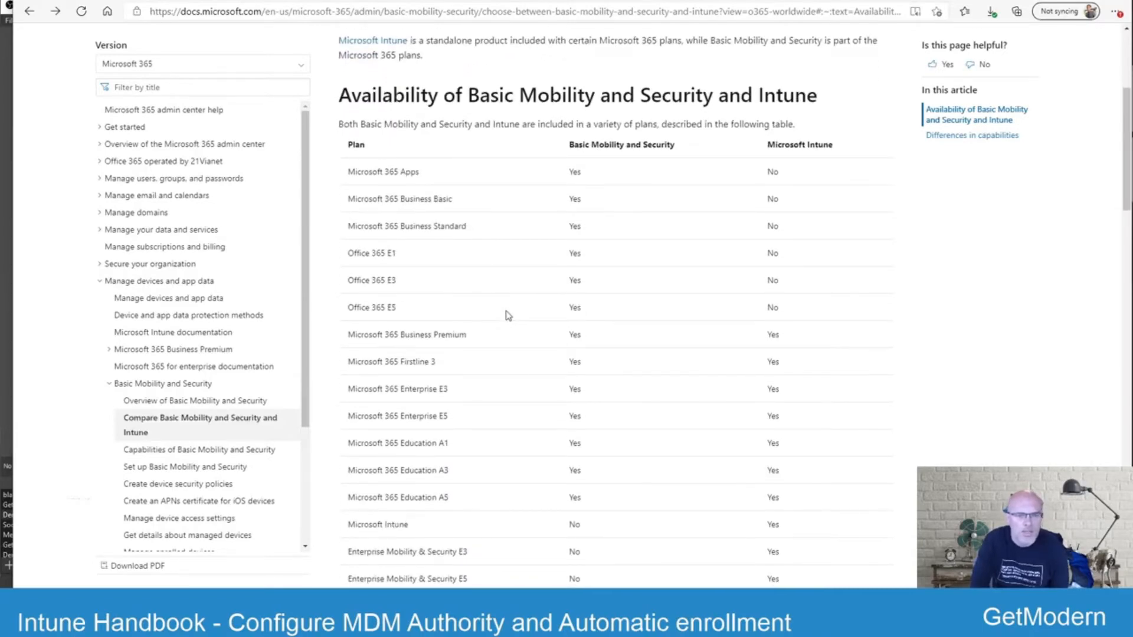
pyautogui.moveTo(453, 221)
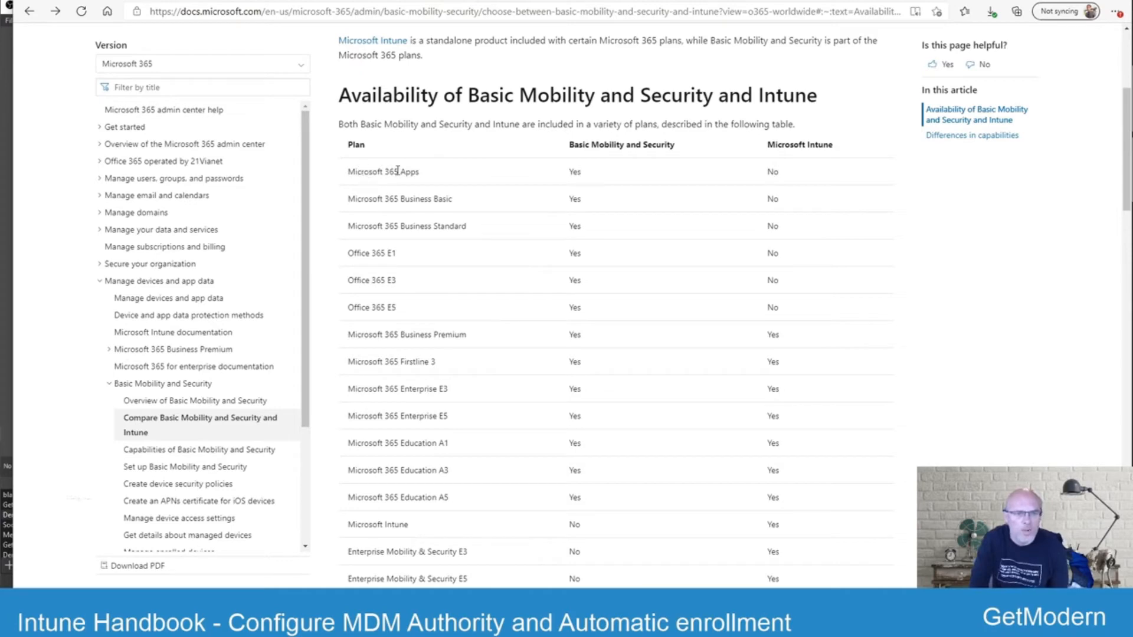
pyautogui.moveTo(398, 258)
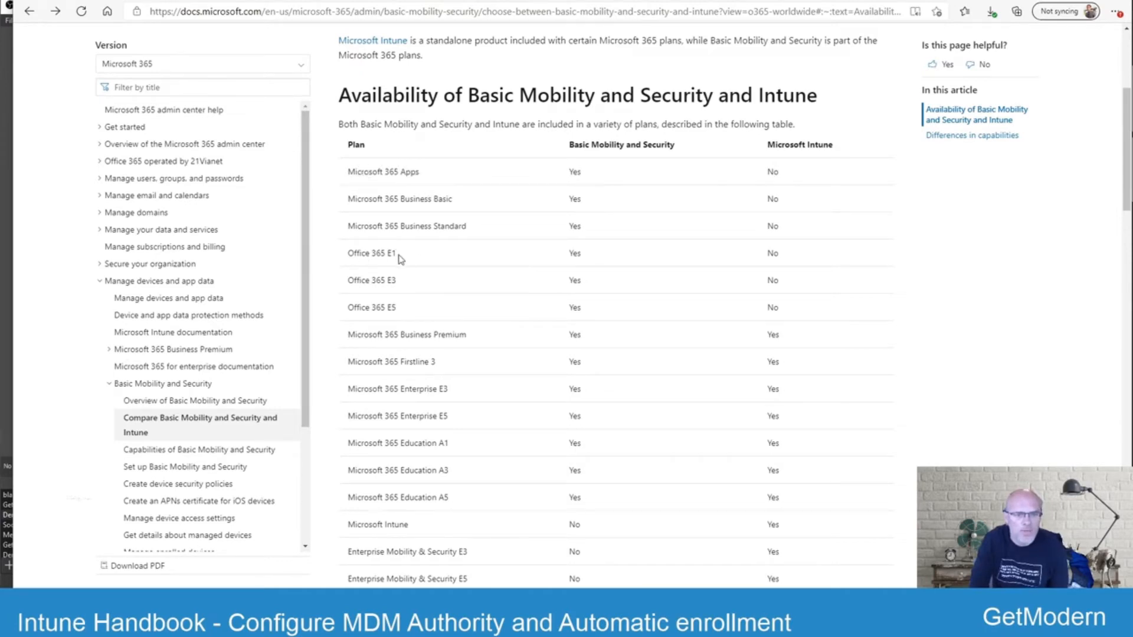
pyautogui.moveTo(407, 289)
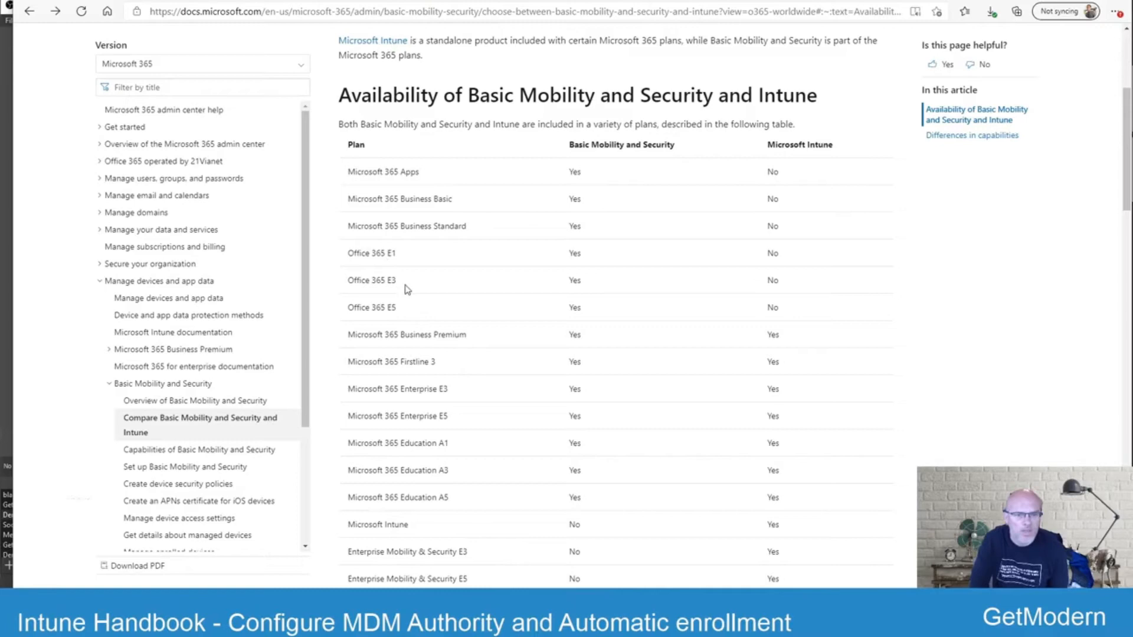
pyautogui.moveTo(420, 317)
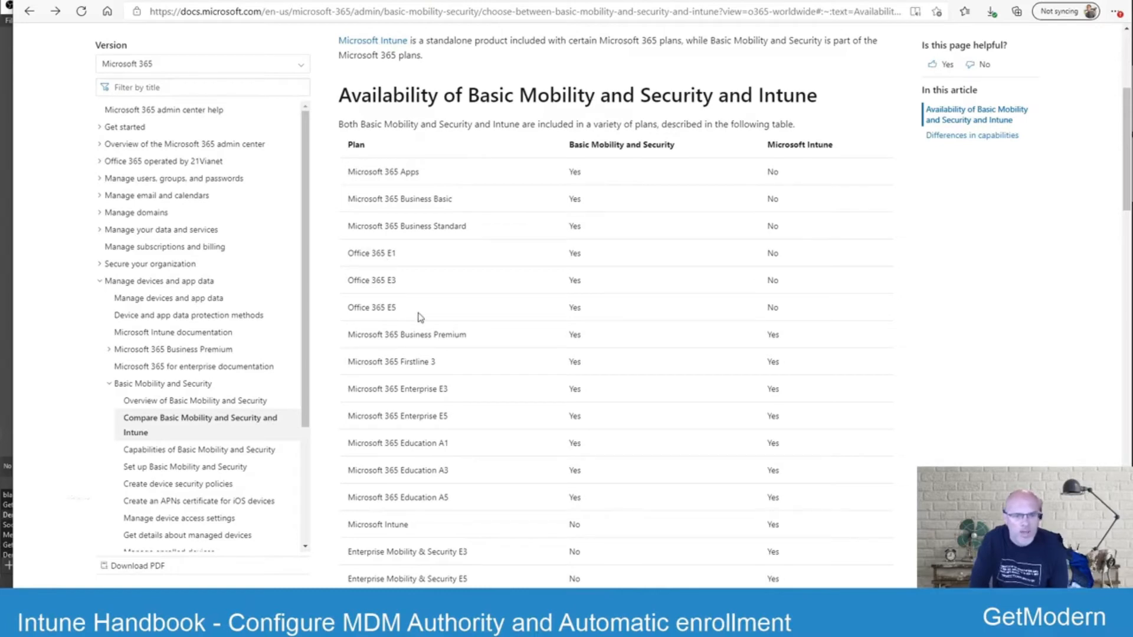
pyautogui.moveTo(777, 157)
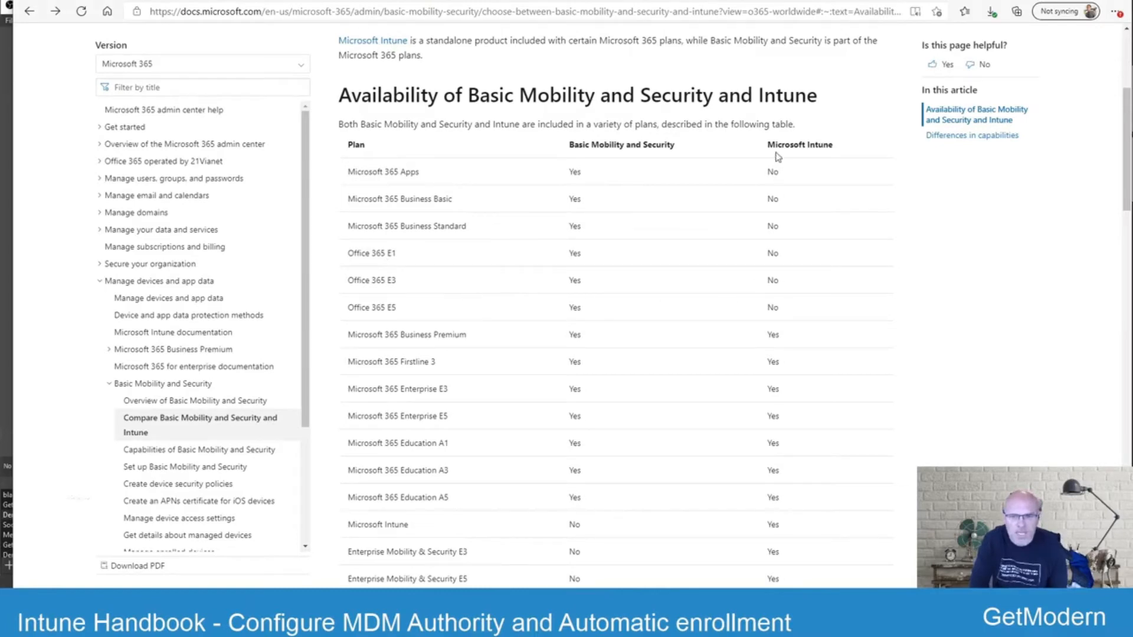
pyautogui.moveTo(786, 316)
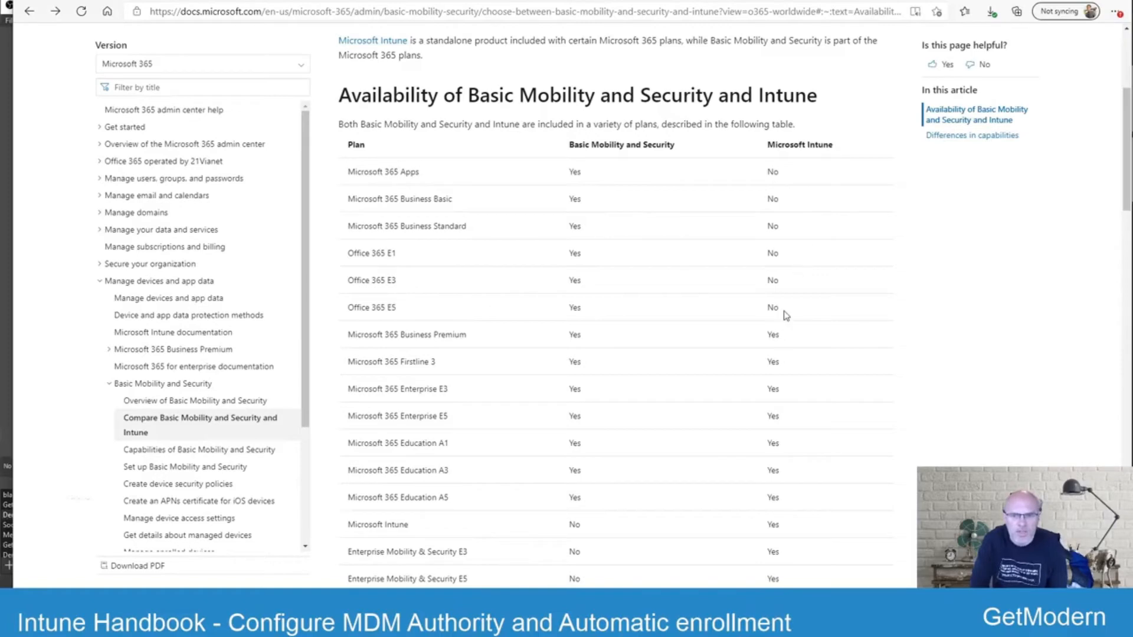
pyautogui.moveTo(649, 223)
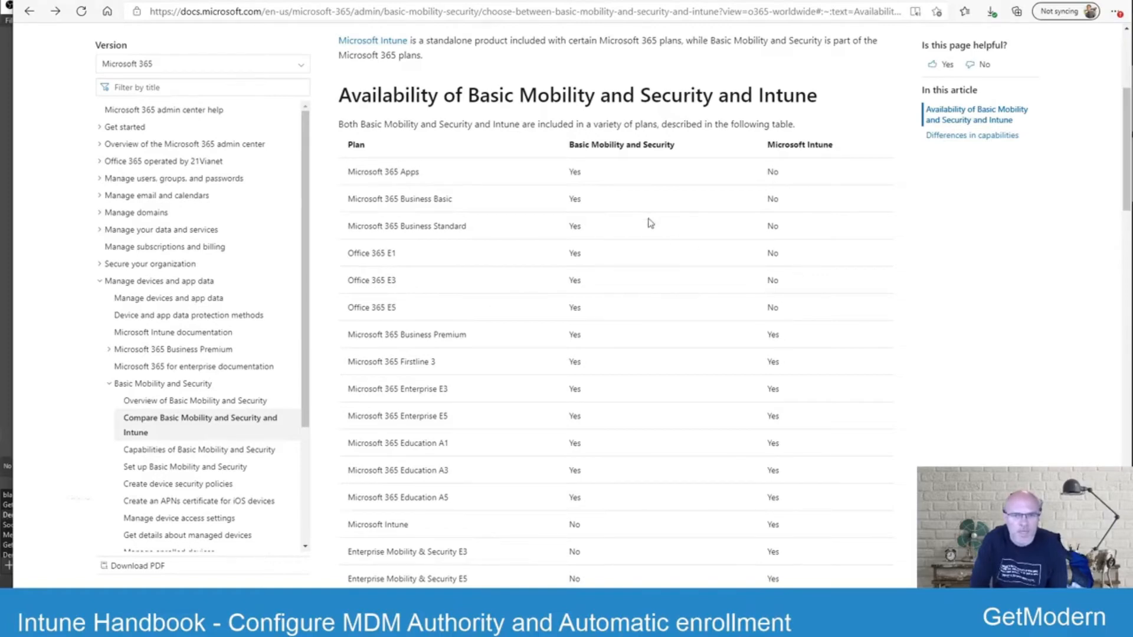
pyautogui.moveTo(646, 281)
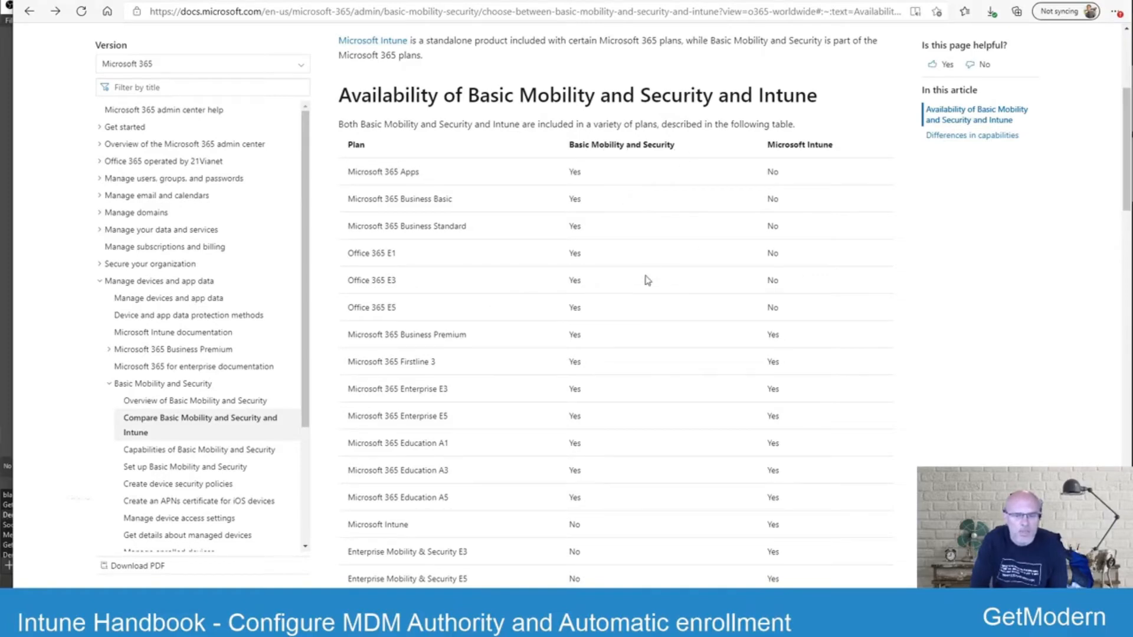
pyautogui.moveTo(496, 214)
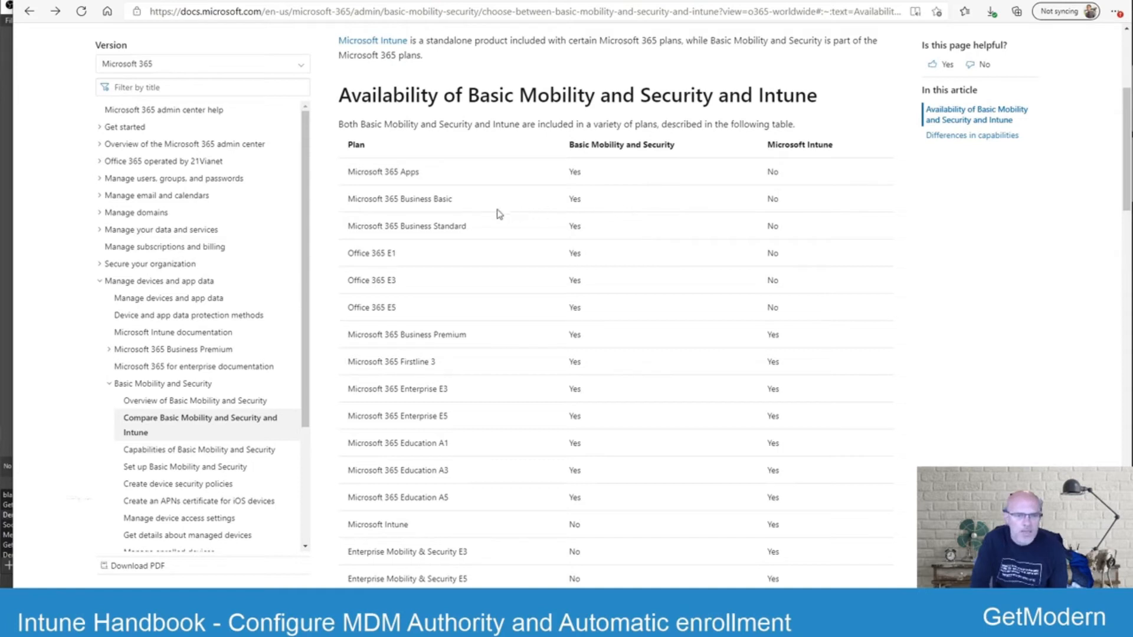
pyautogui.moveTo(449, 256)
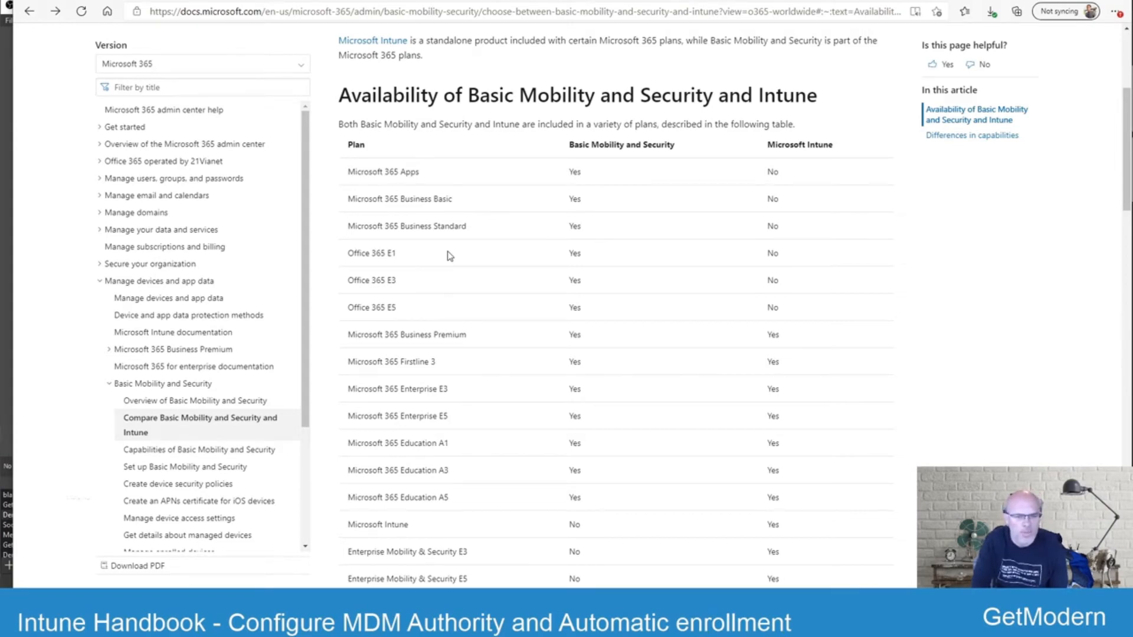
pyautogui.moveTo(574, 251)
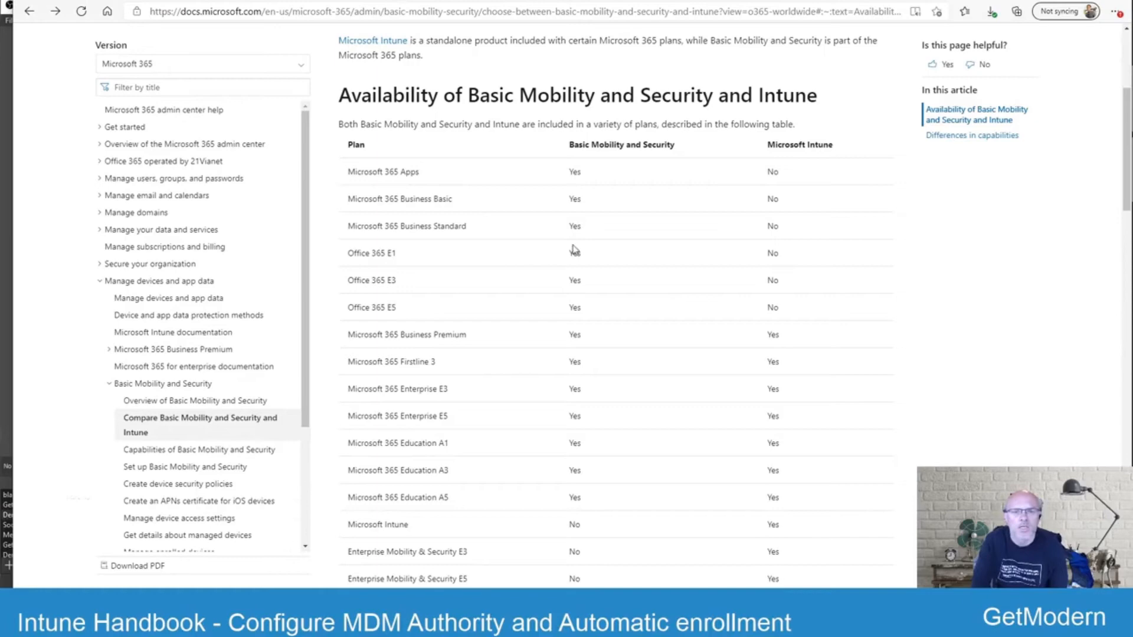
pyautogui.moveTo(474, 488)
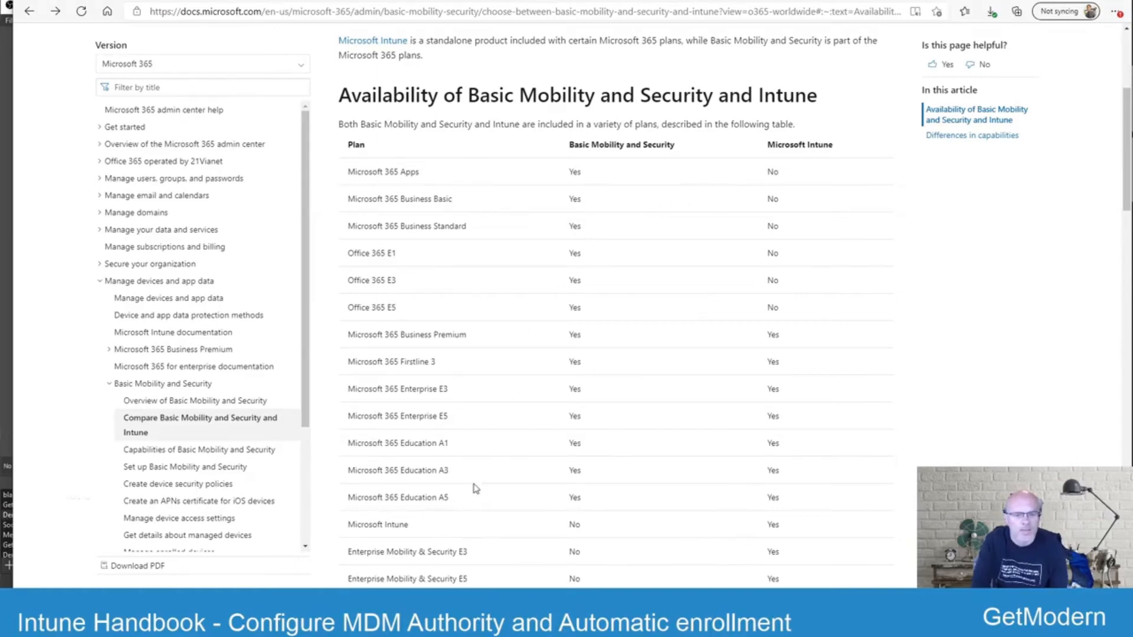
pyautogui.moveTo(434, 365)
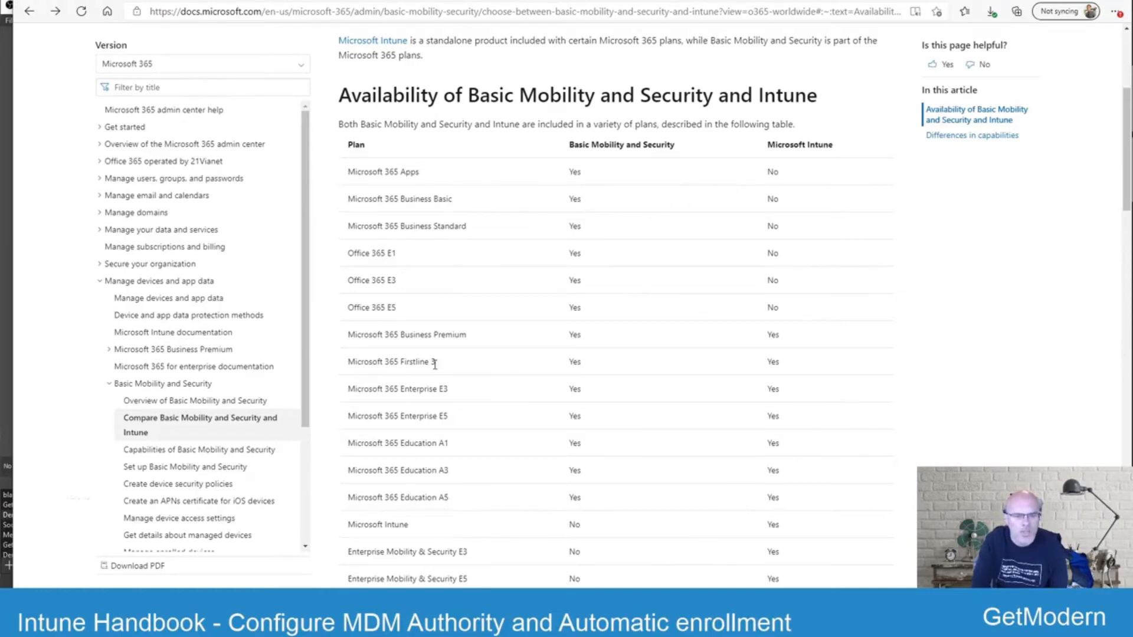
pyautogui.moveTo(758, 408)
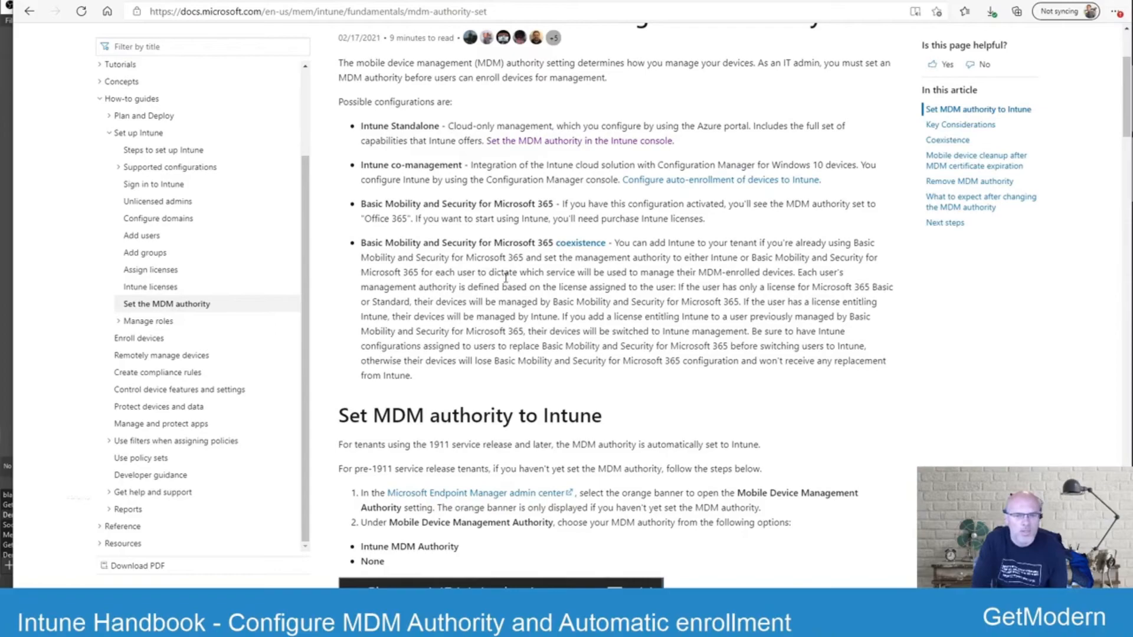
# Scroll the Set the MDM authority article down to the 'Add Intune MDM authority' coexistence steps.
pyautogui.scroll(-3)
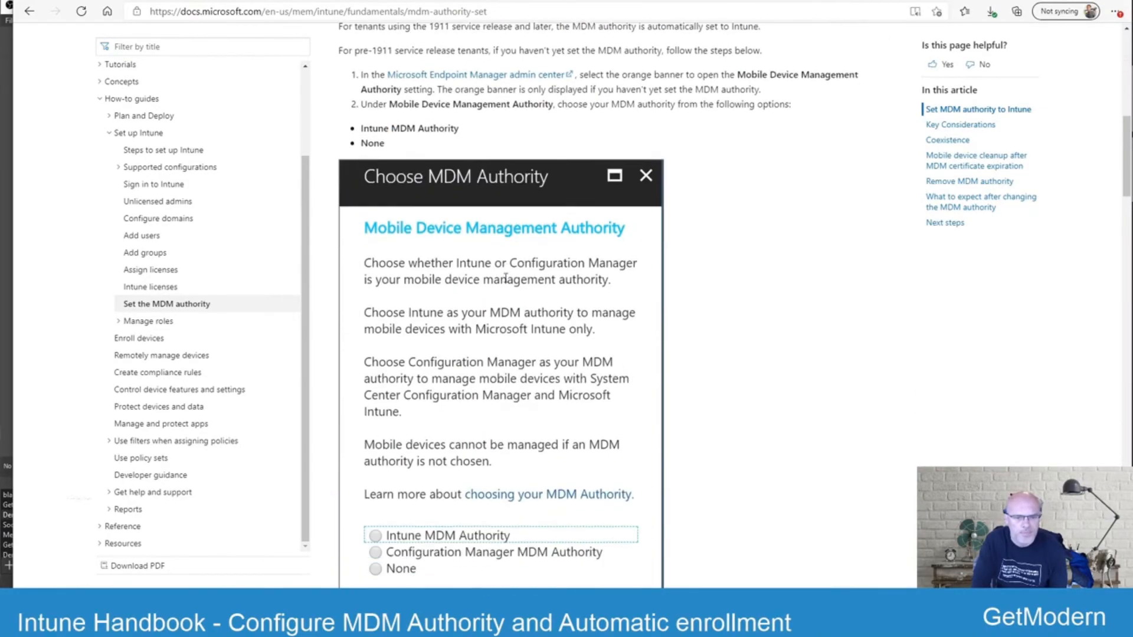
pyautogui.scroll(-3)
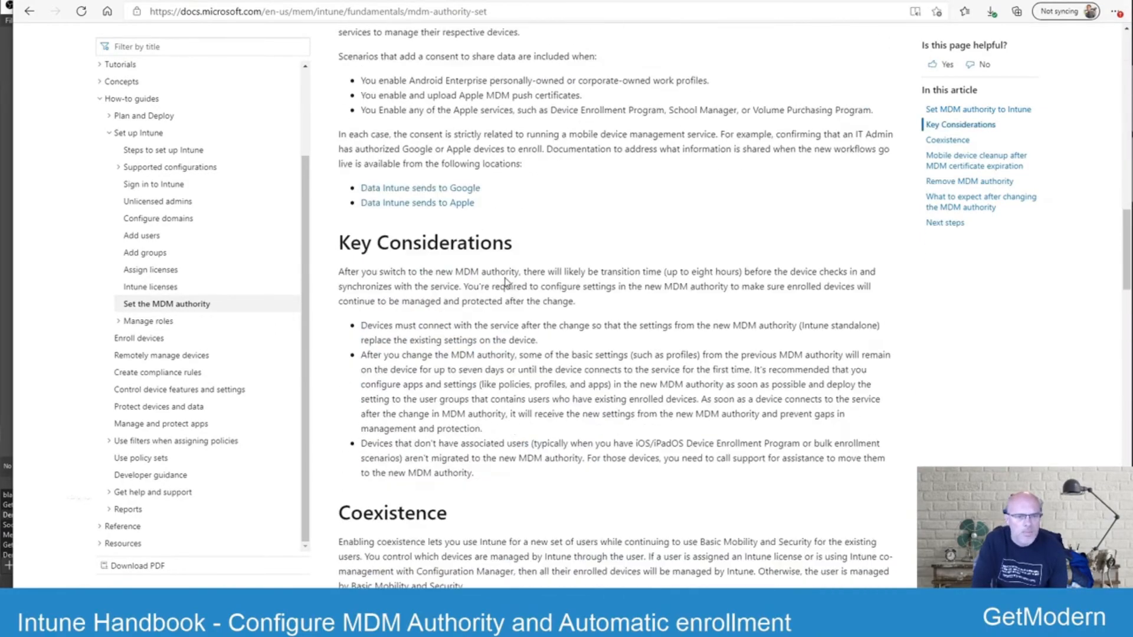
pyautogui.scroll(-3)
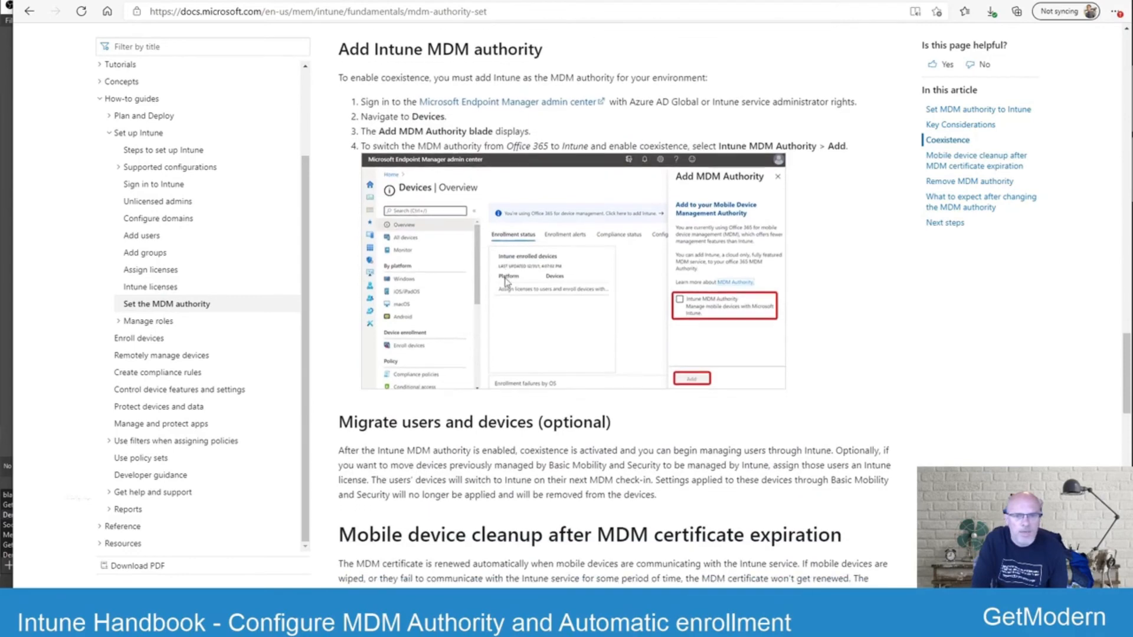
pyautogui.moveTo(551, 314)
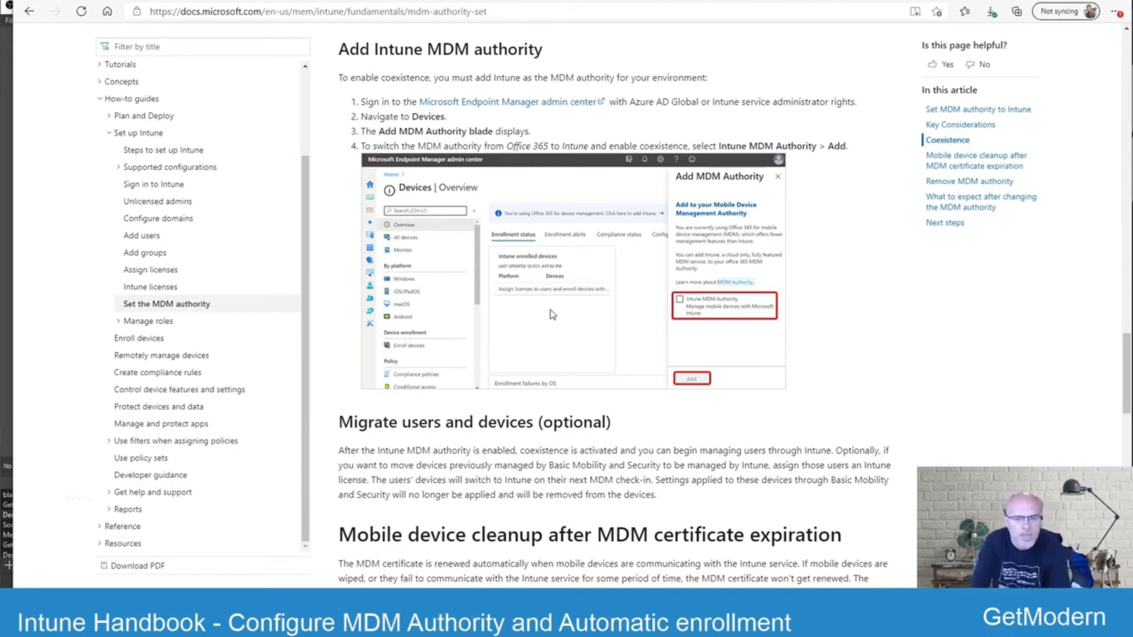
pyautogui.moveTo(699, 187)
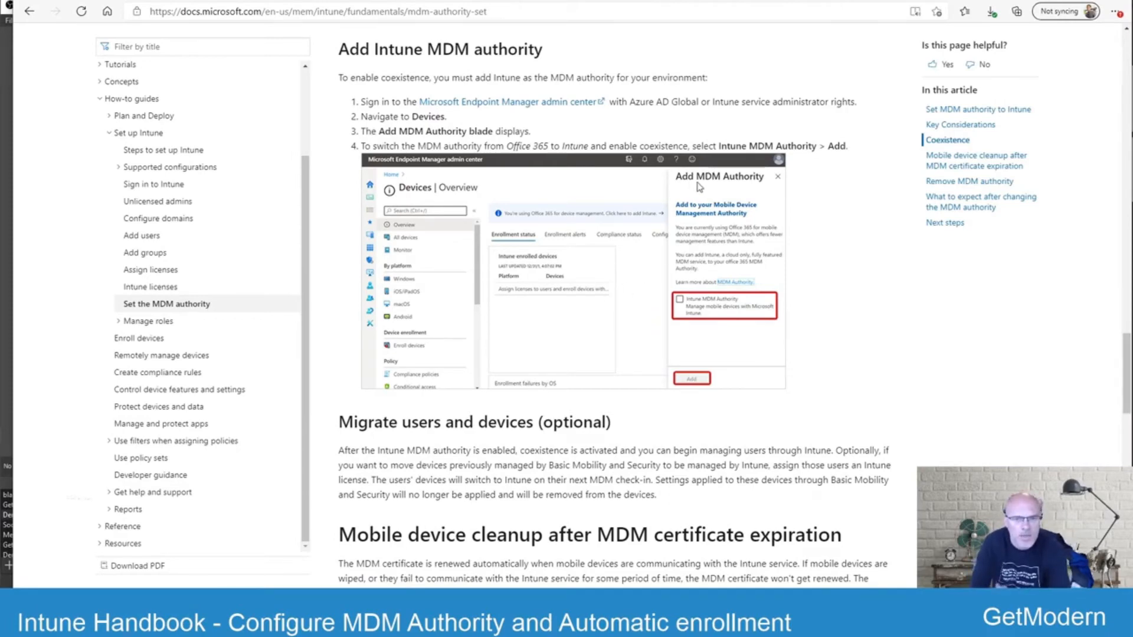
pyautogui.moveTo(609, 356)
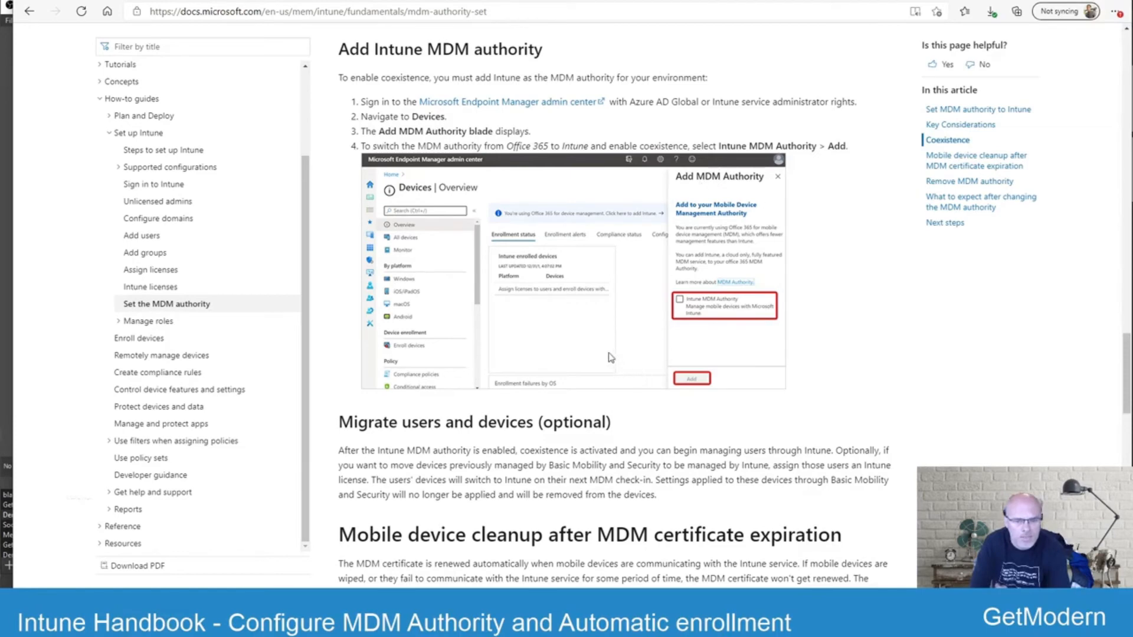
pyautogui.moveTo(707, 298)
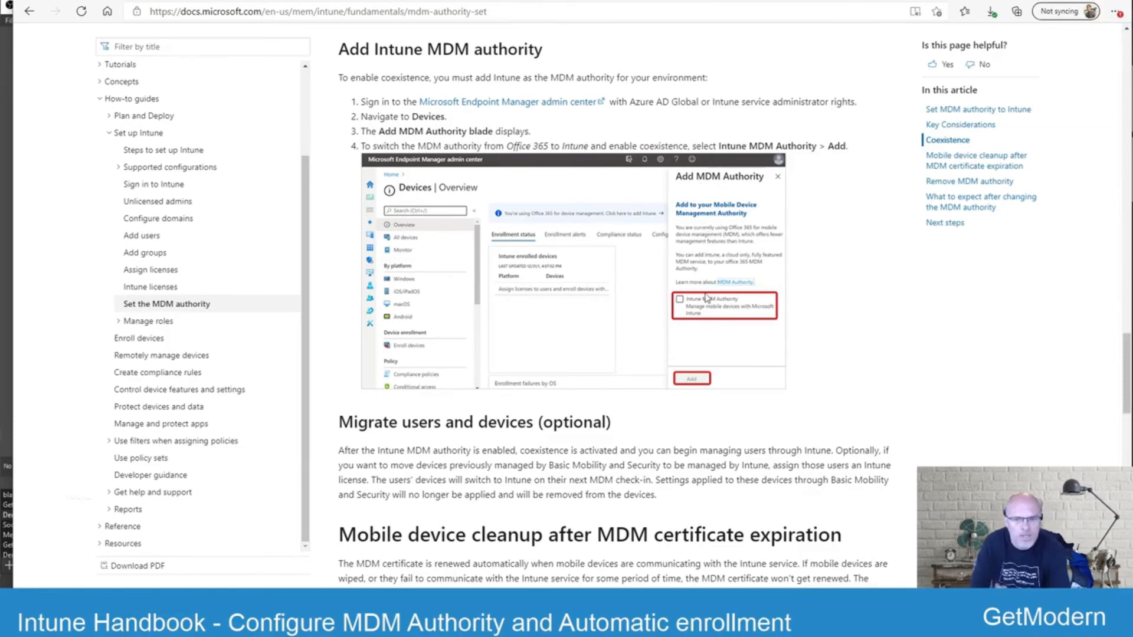
pyautogui.moveTo(740, 307)
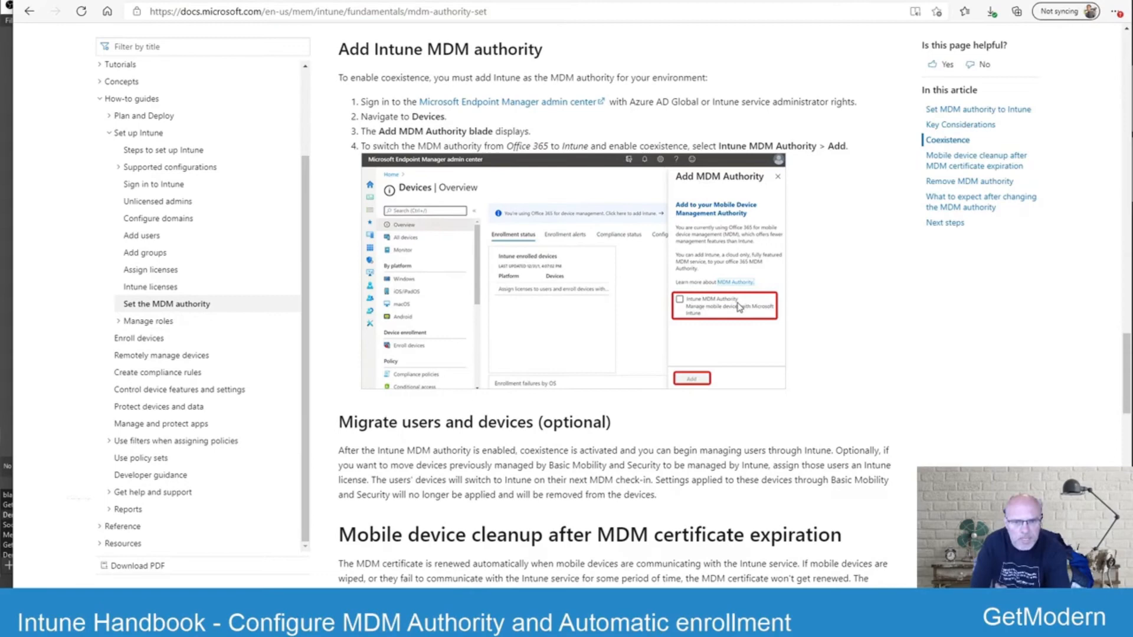
pyautogui.moveTo(707, 324)
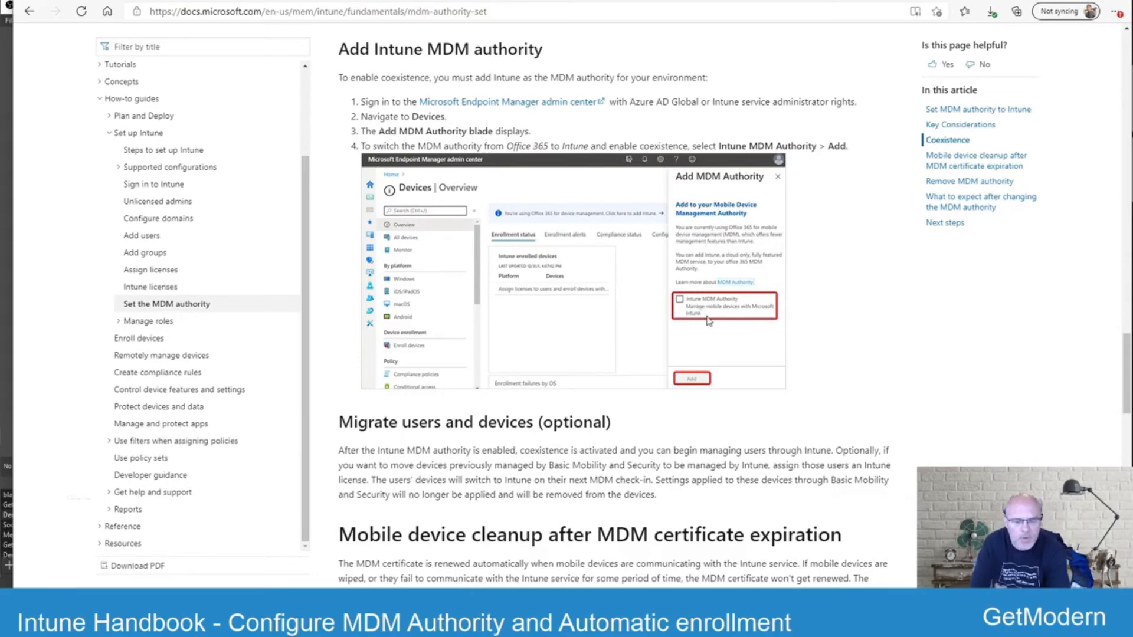
pyautogui.moveTo(631, 307)
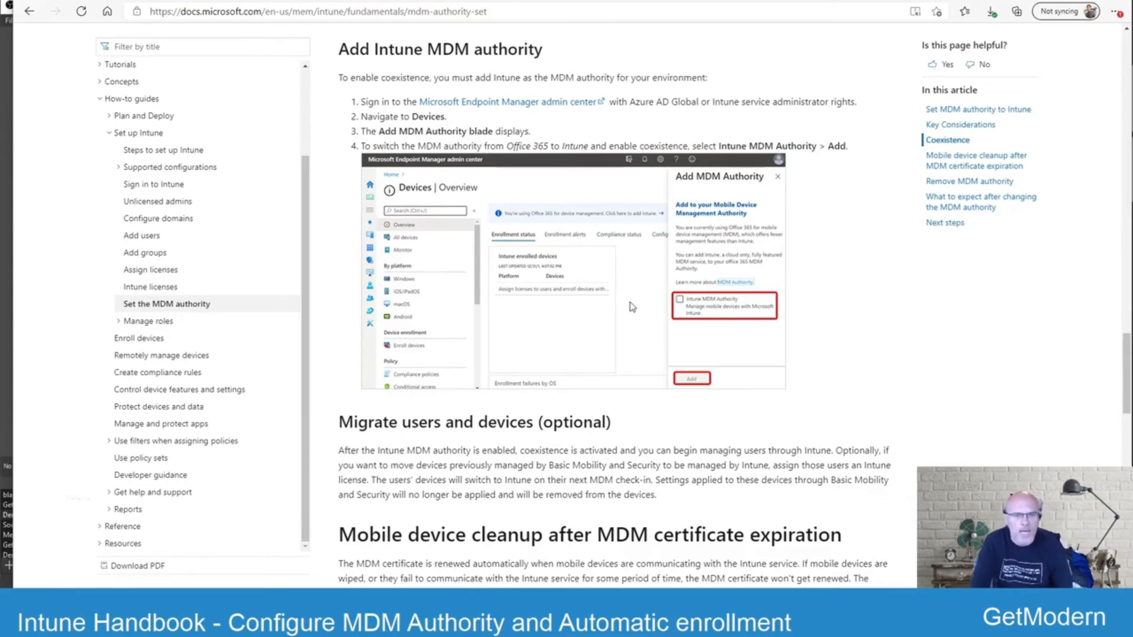